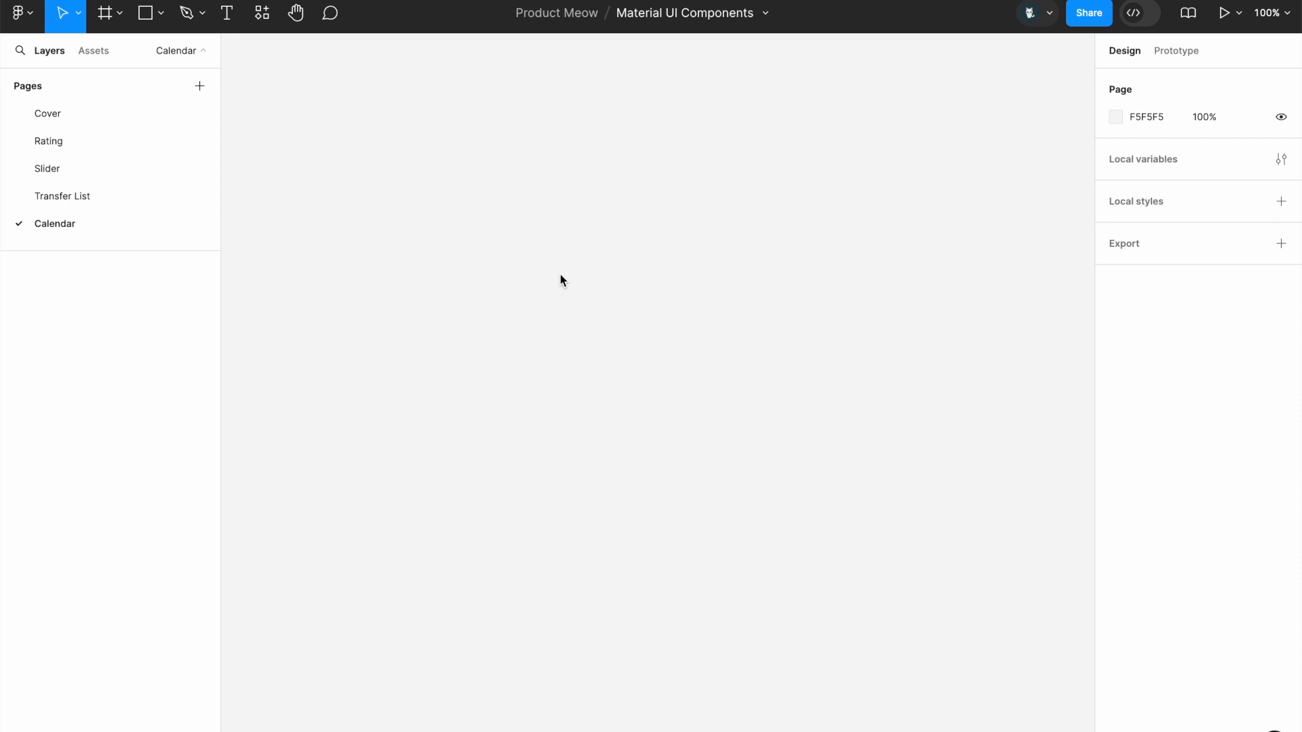
pyautogui.moveTo(369, 179)
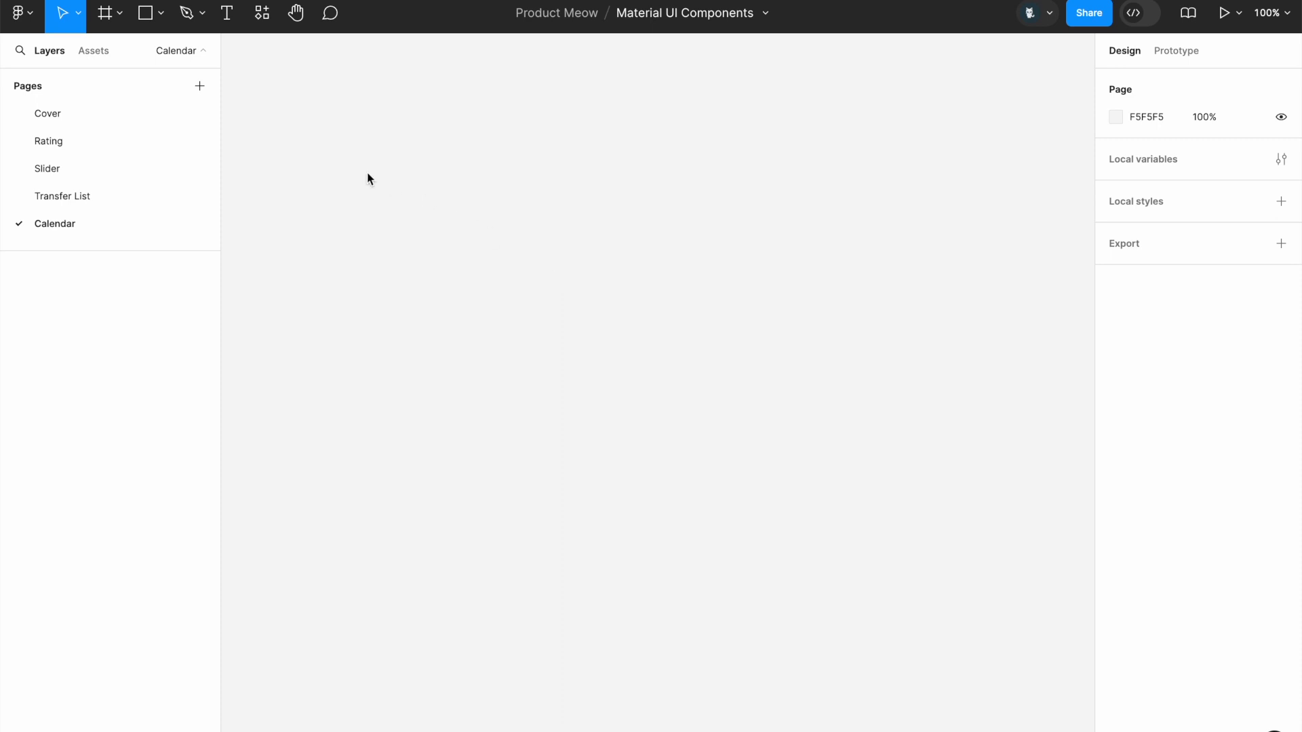
pyautogui.moveTo(259, 116)
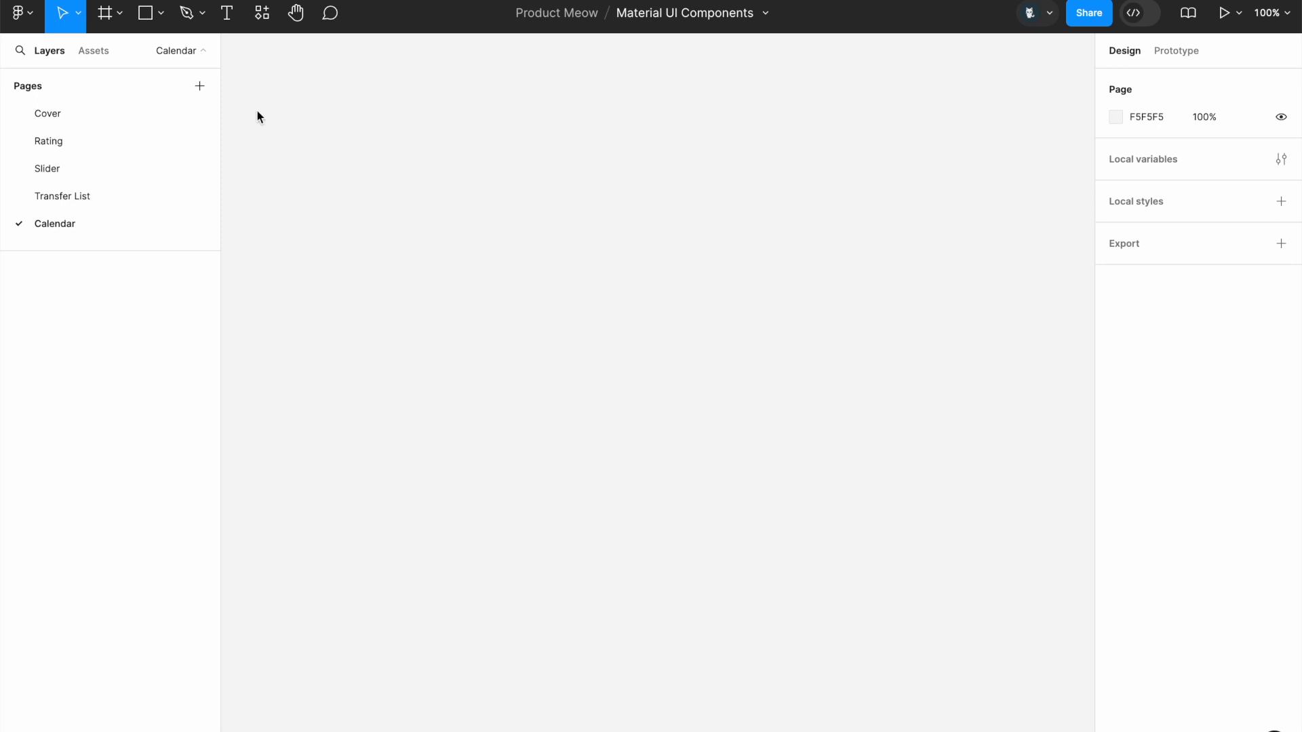
# Step: Add a text layer reading 31 on the empty canvas
pyautogui.click(226, 15)
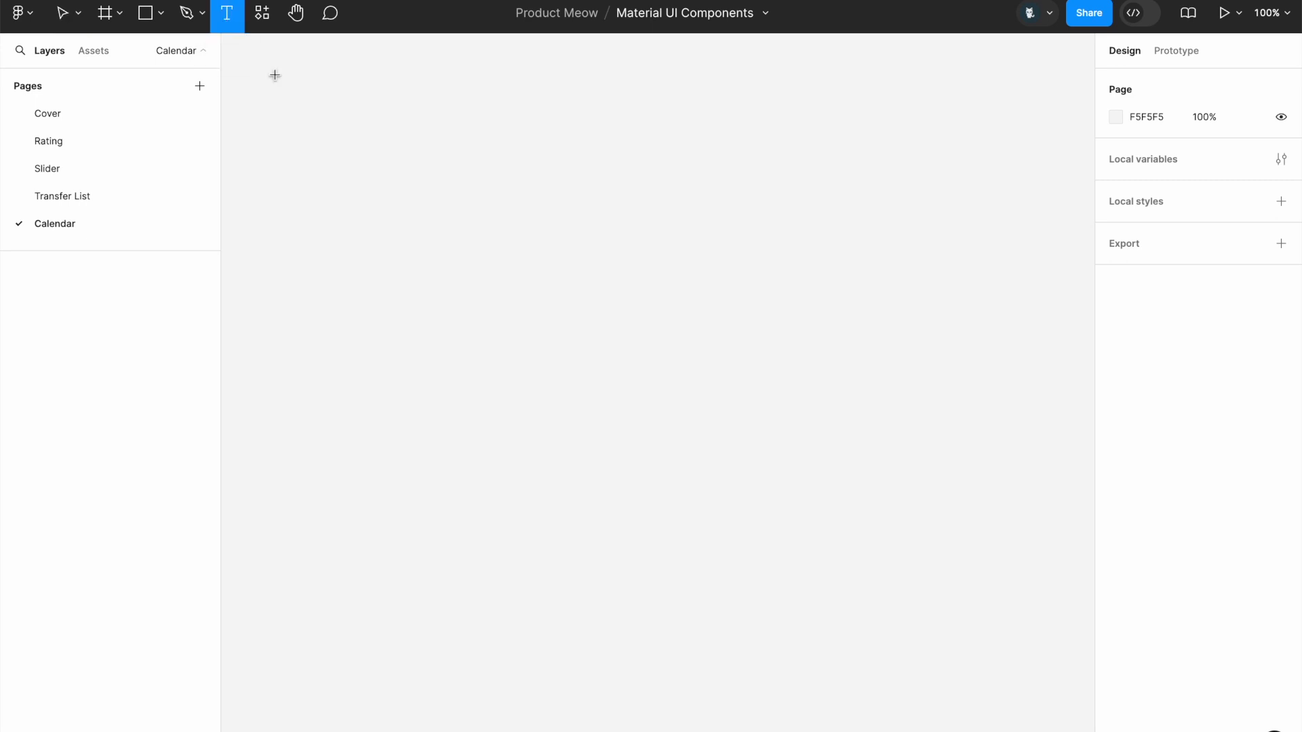
pyautogui.write('1')
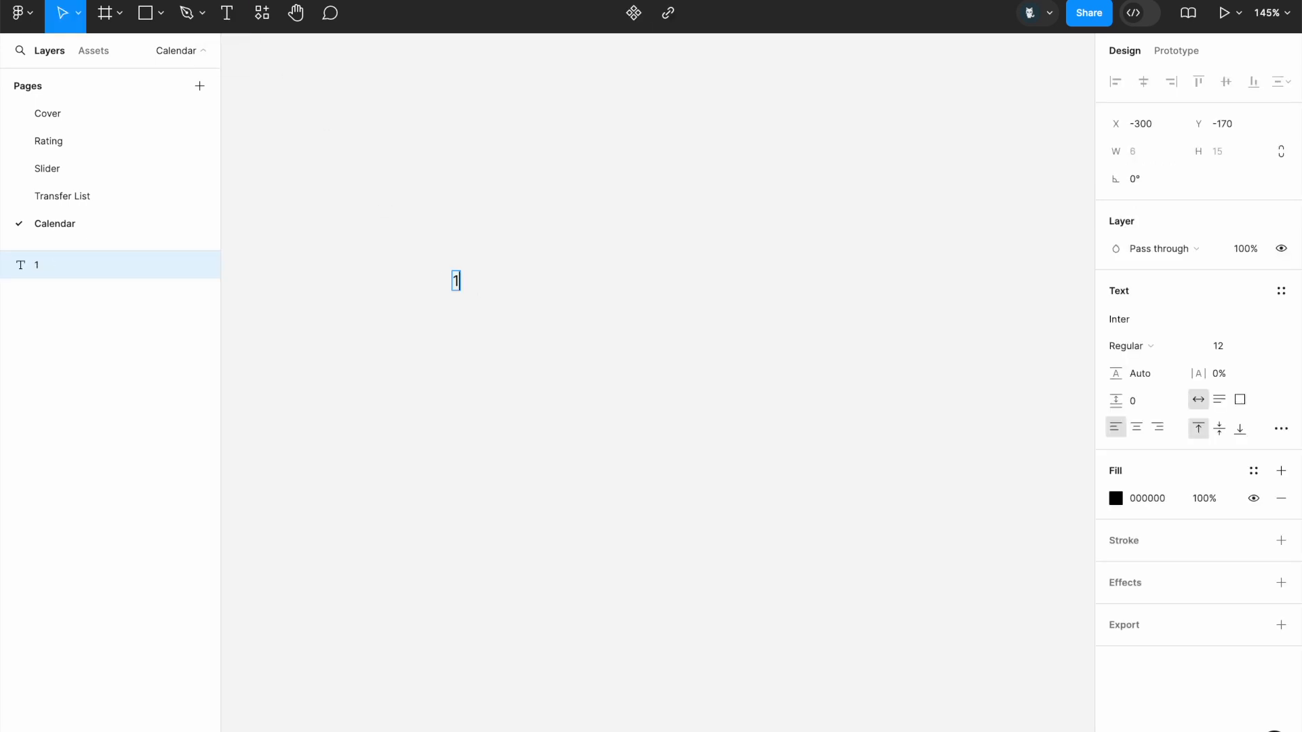
pyautogui.write('3')
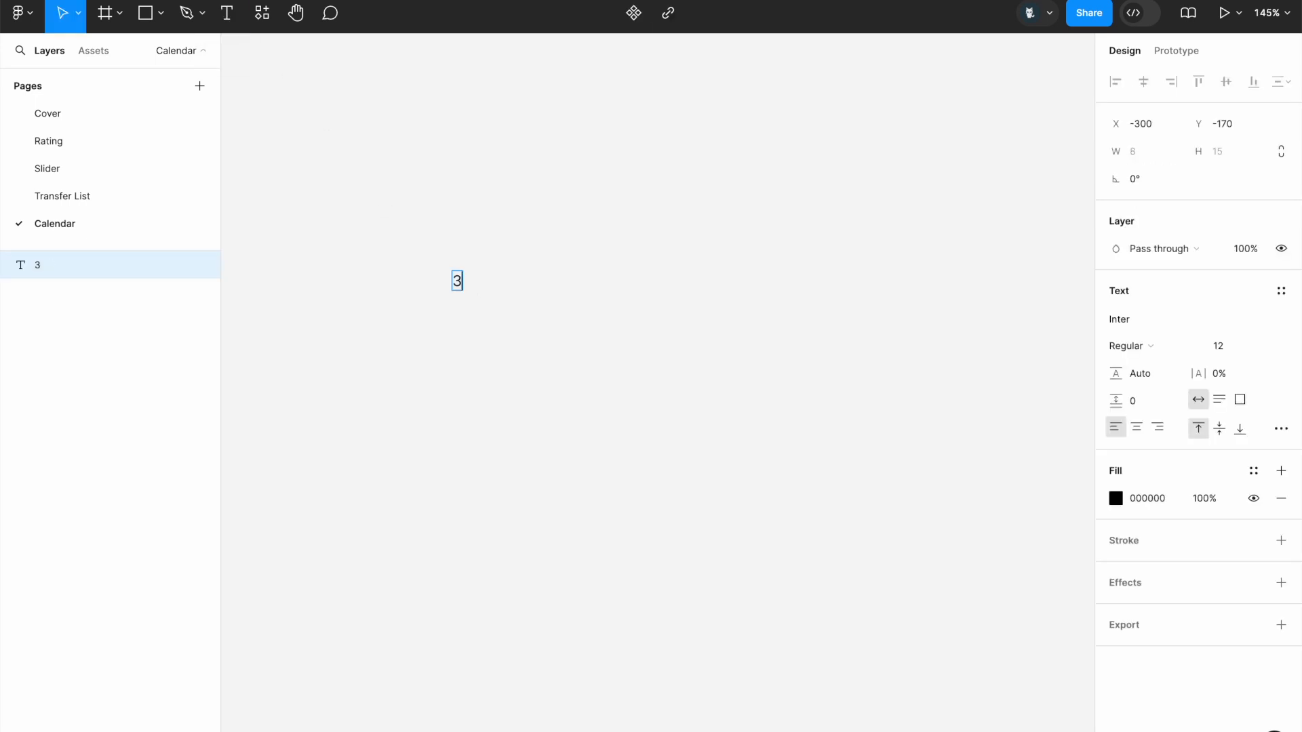
pyautogui.write('1')
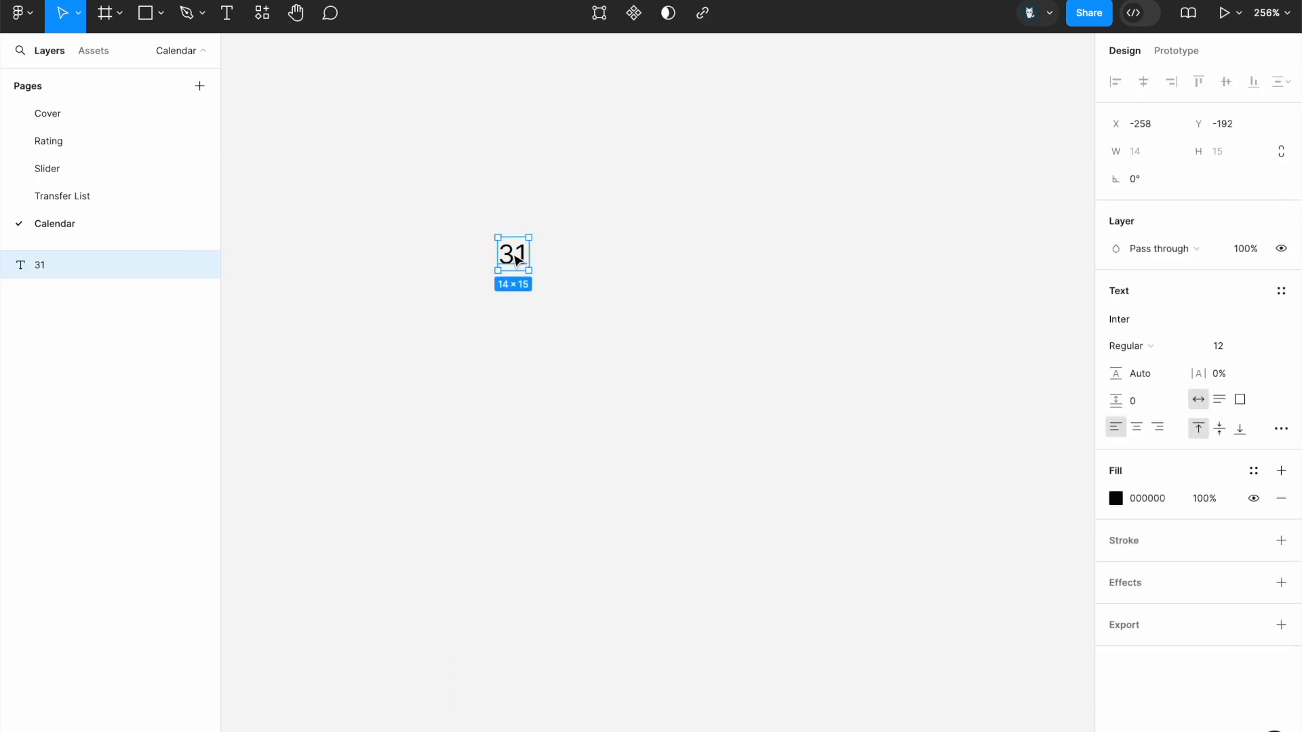
# Step: Wrap the 31 text in an auto-layout frame with fixed 30 × 30 size, centred
pyautogui.rightClick(512, 254)
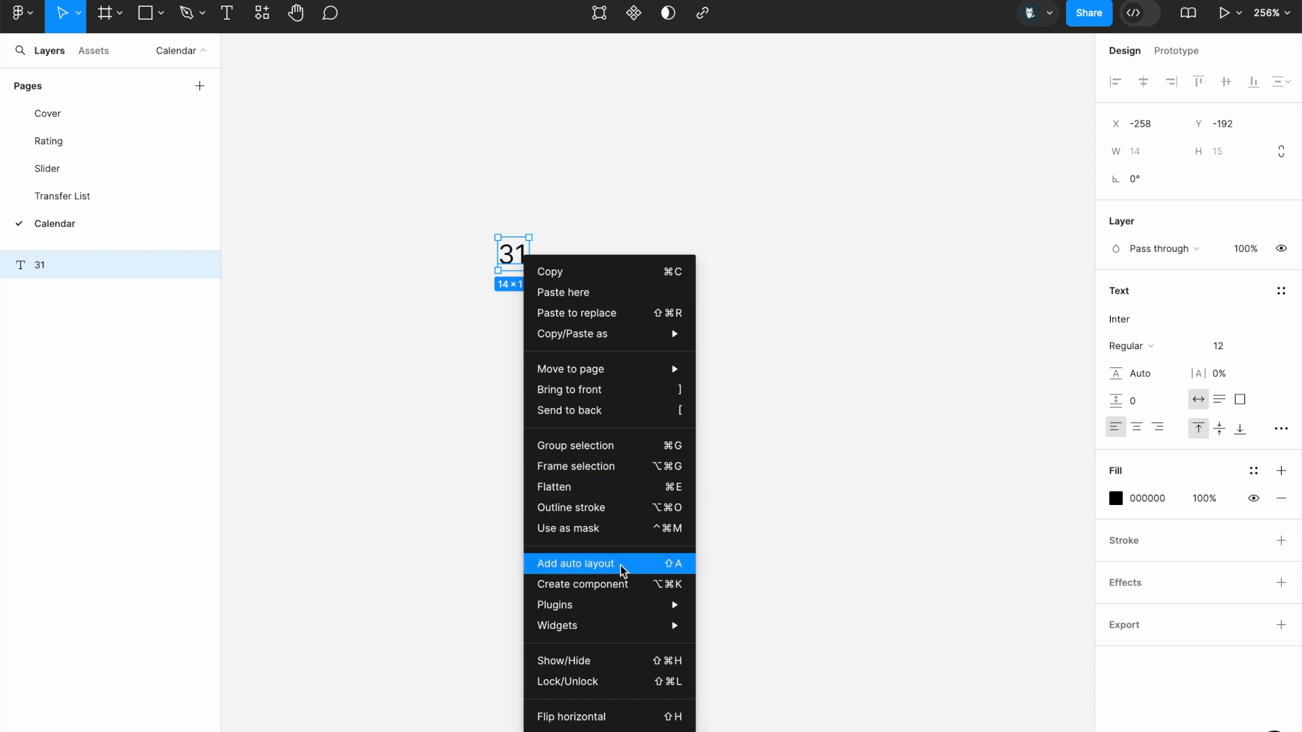
pyautogui.click(575, 564)
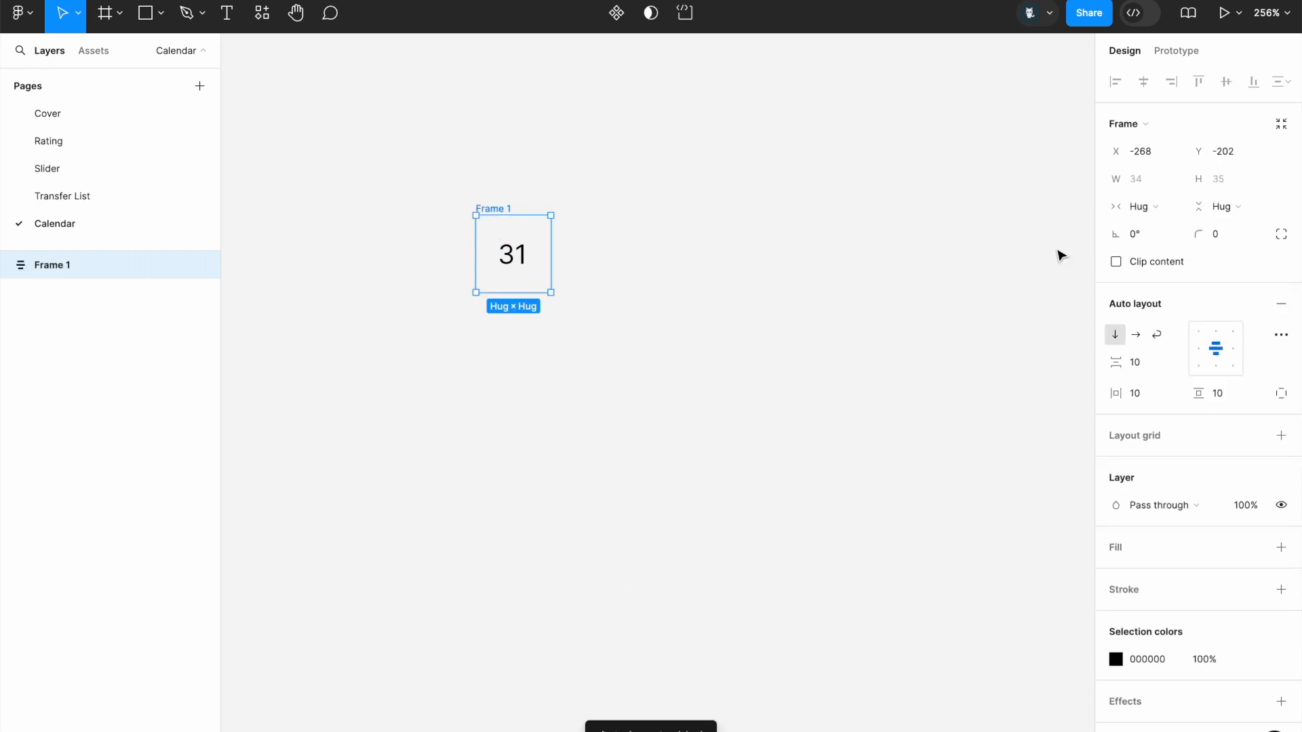
pyautogui.click(1141, 206)
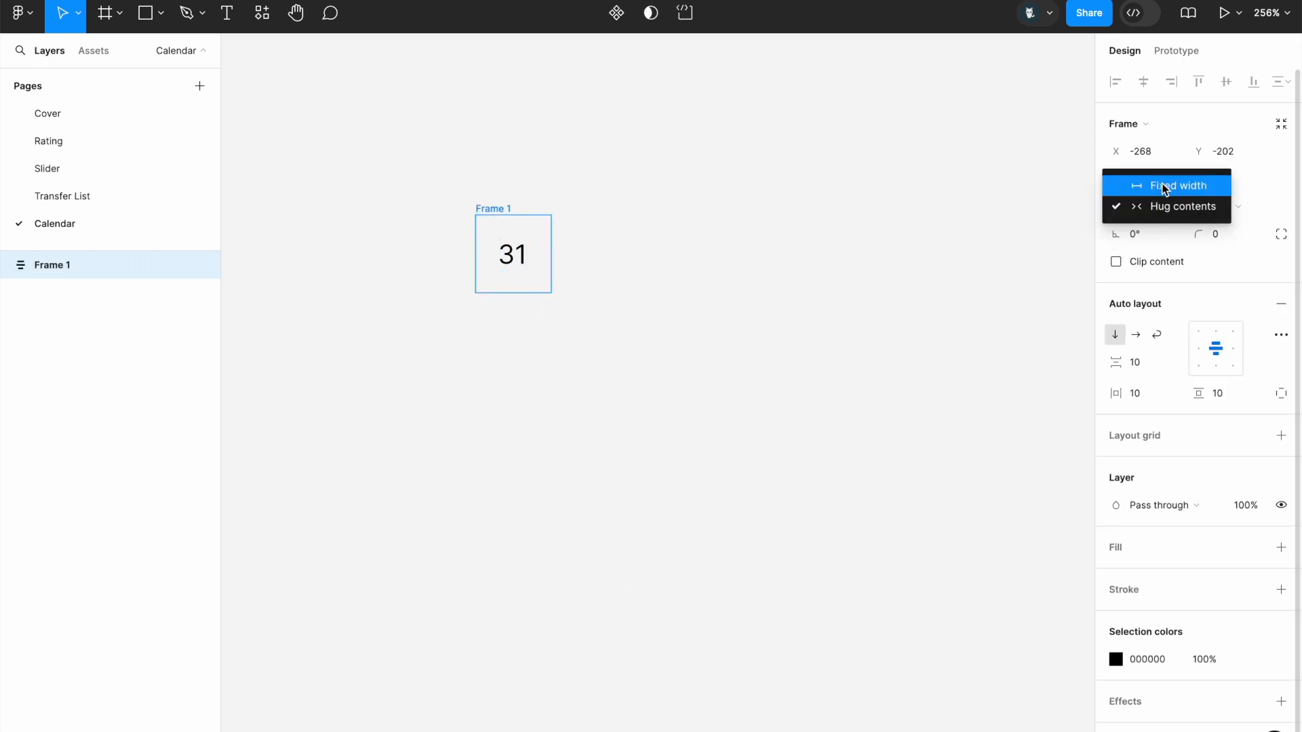
pyautogui.click(1178, 185)
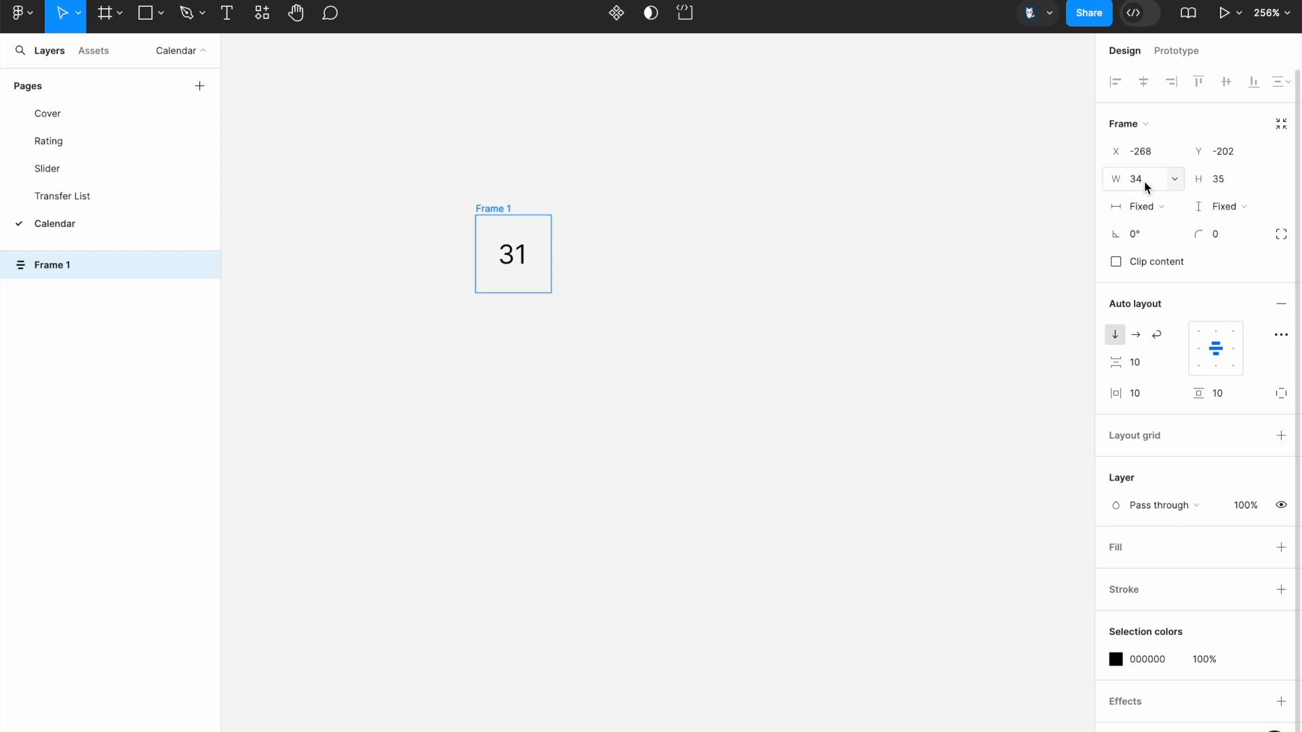
pyautogui.click(1141, 179)
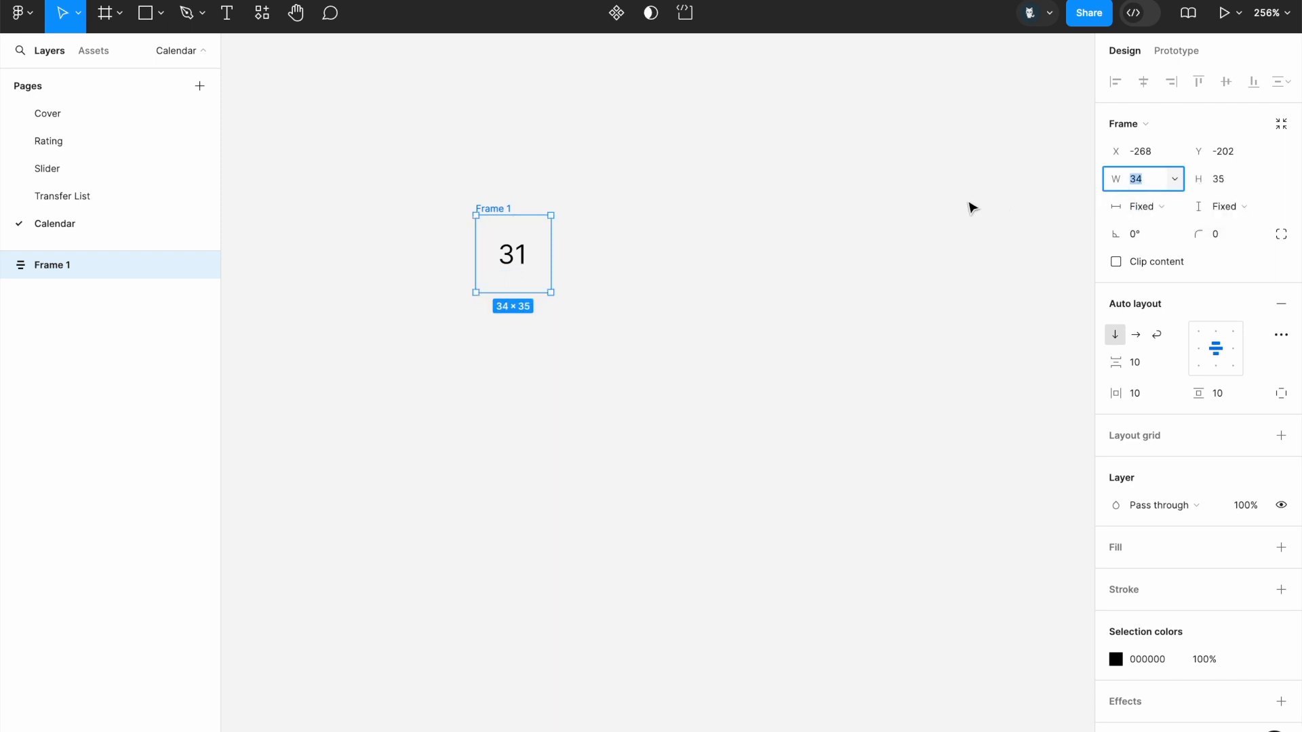
pyautogui.write('30')
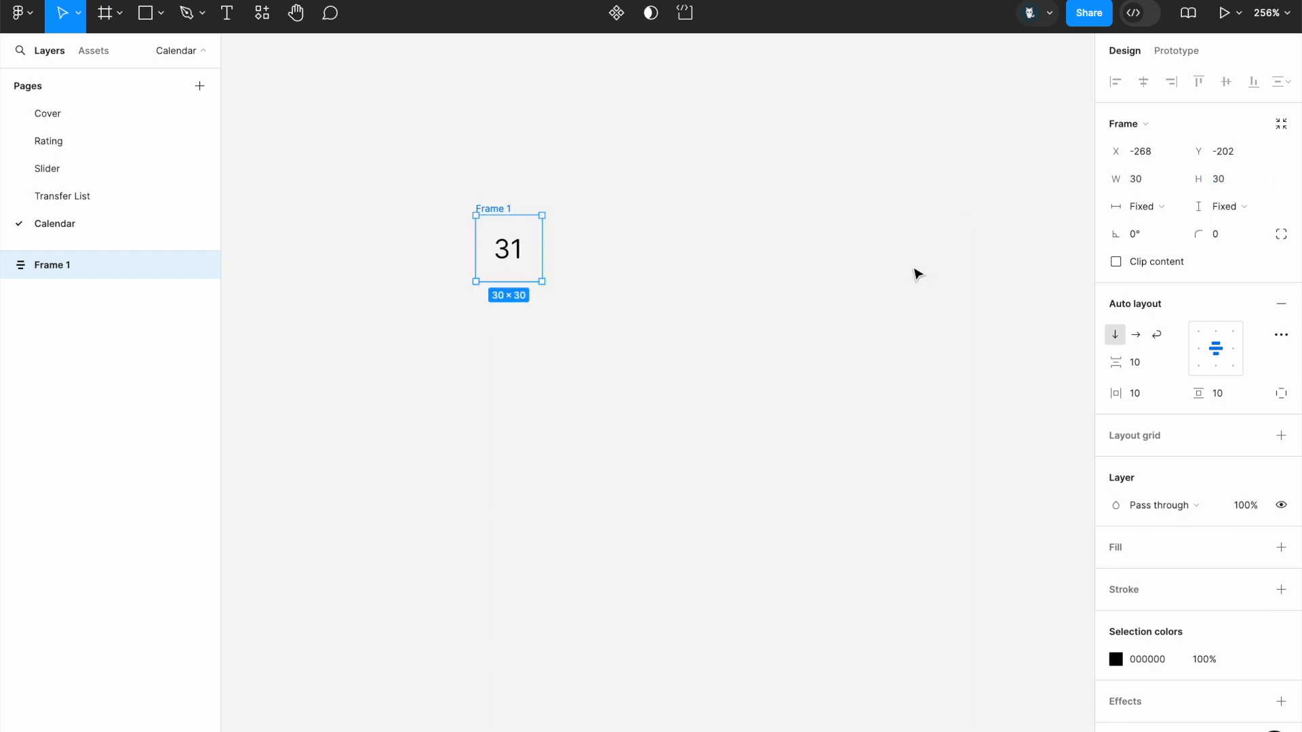
pyautogui.moveTo(1215, 349)
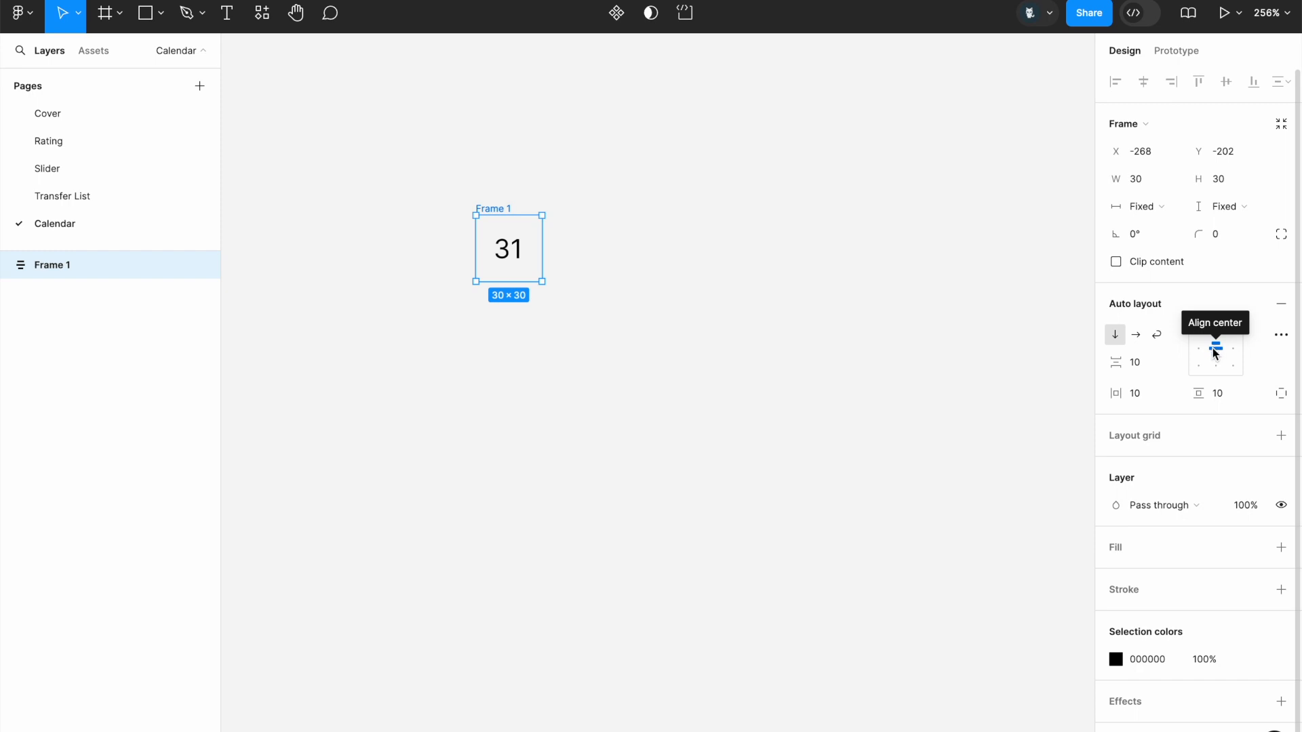
pyautogui.moveTo(1215, 355)
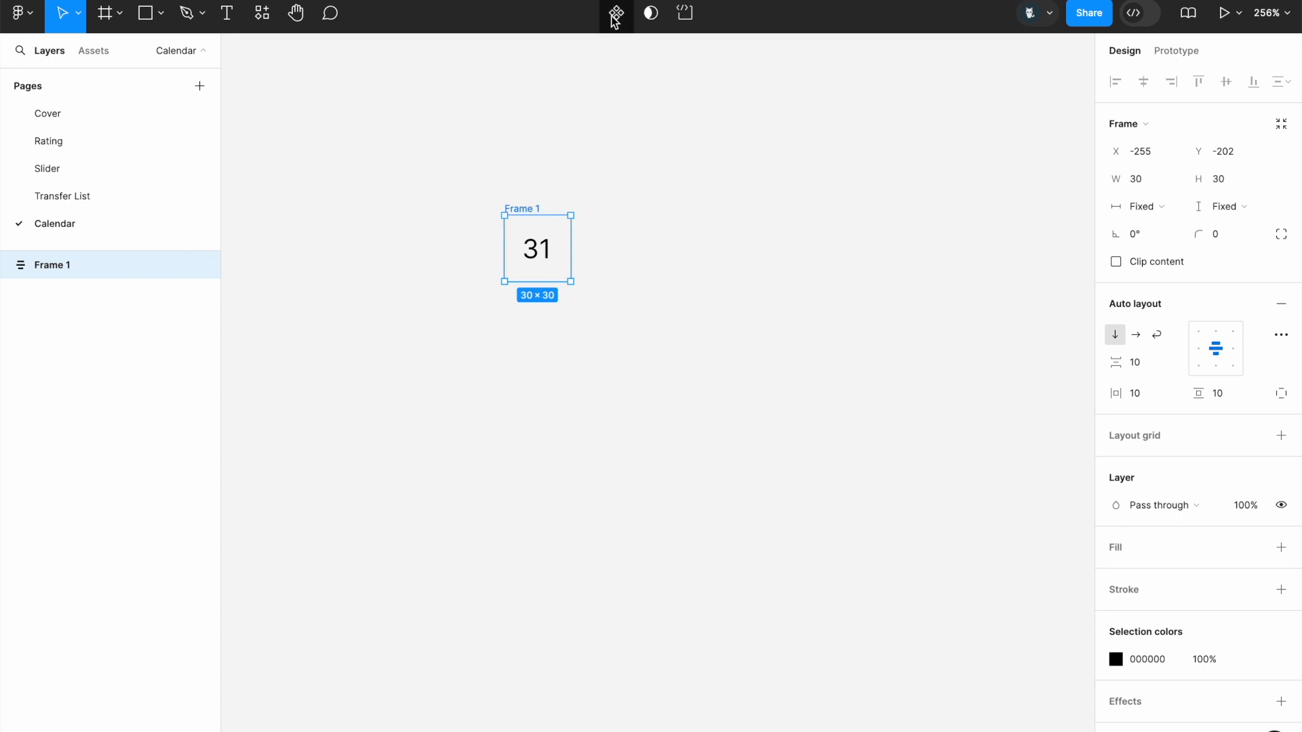
# Step: Create a component from the frame and give its second variant a light blue E0F7FF fill
pyautogui.click(616, 12)
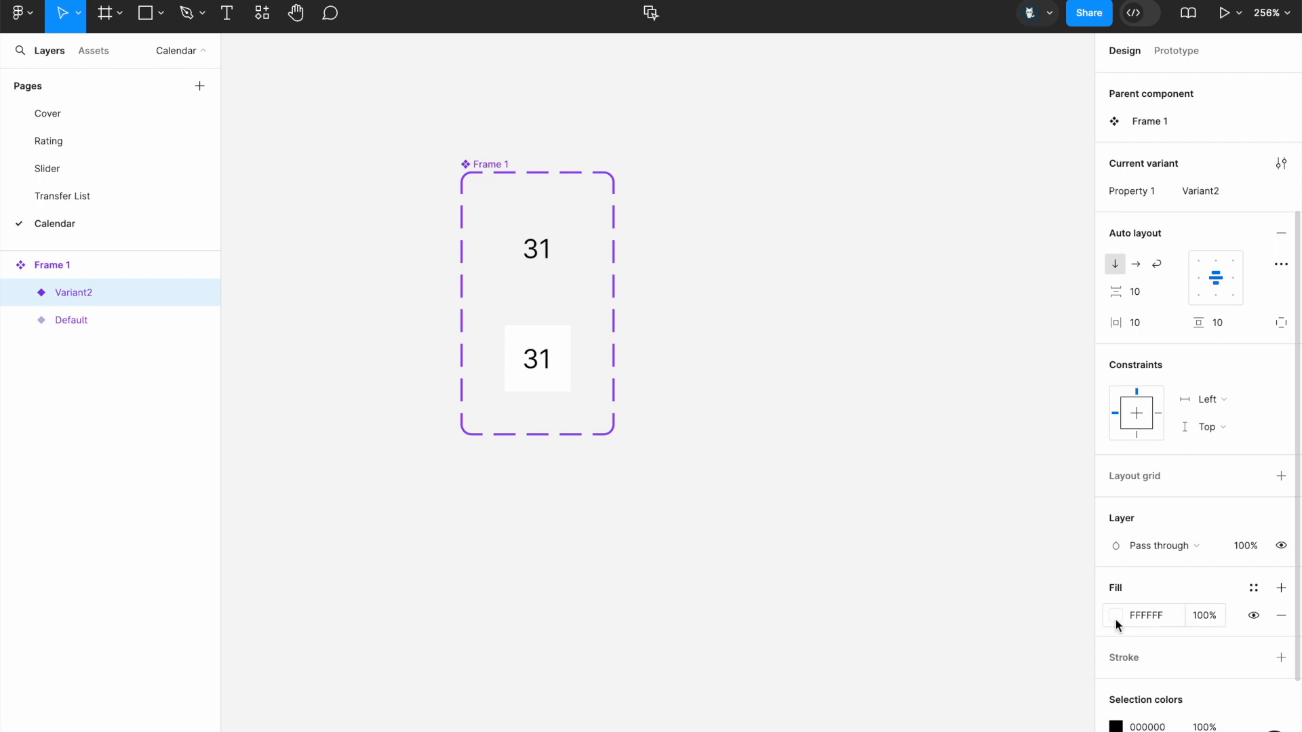
pyautogui.click(1114, 615)
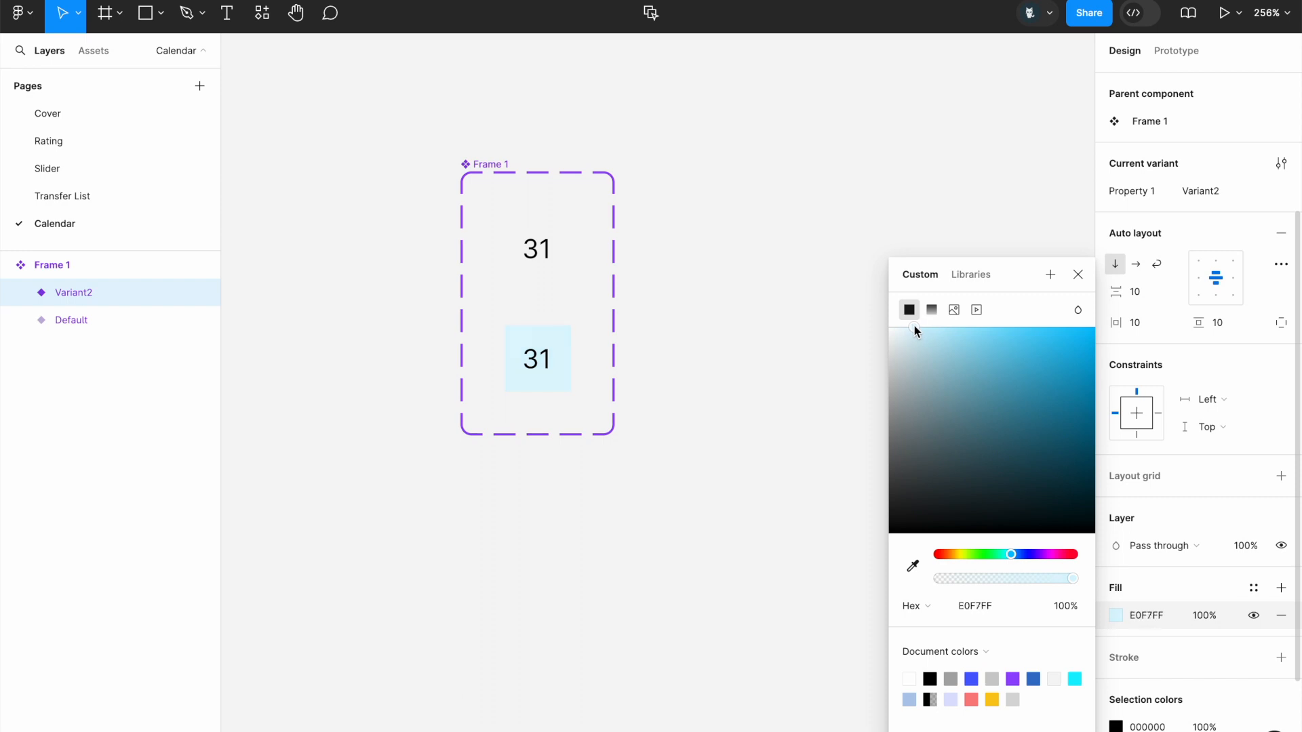
pyautogui.click(912, 328)
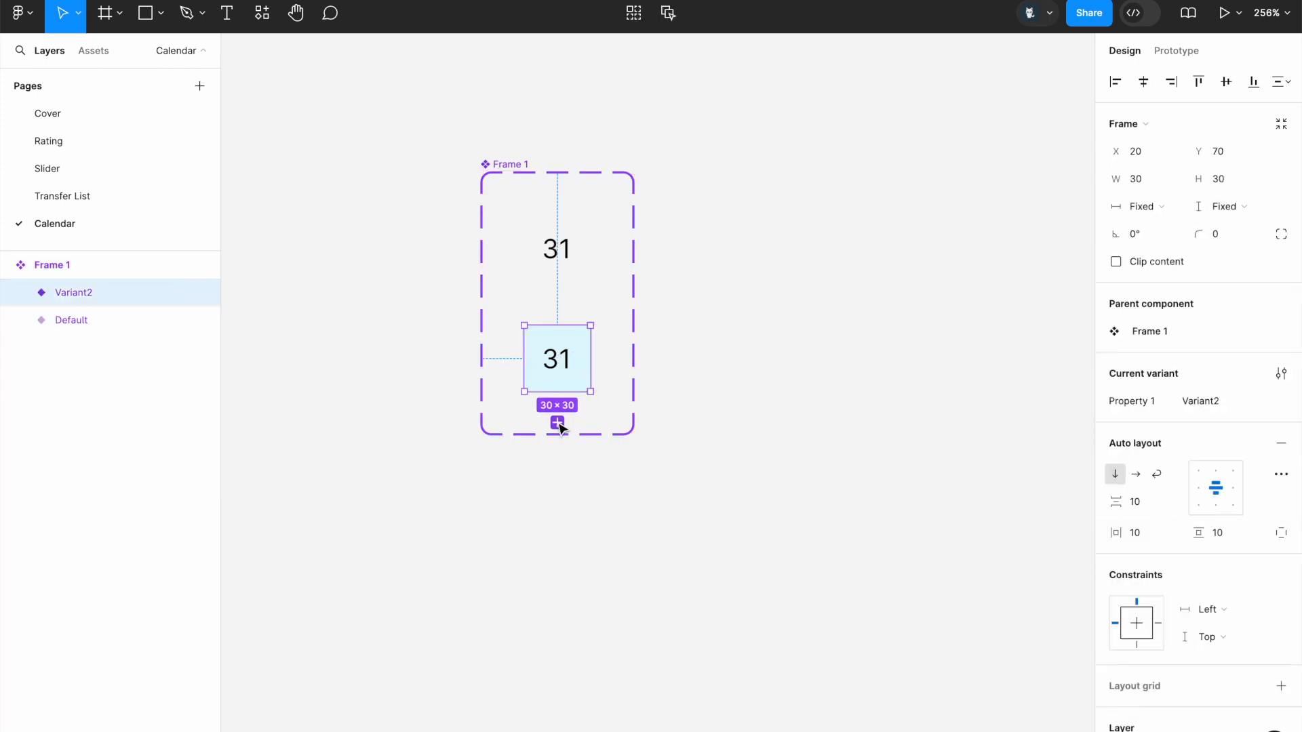
# Step: Add Variant3 with dark navy number text and a brighter blue fill
pyautogui.click(556, 426)
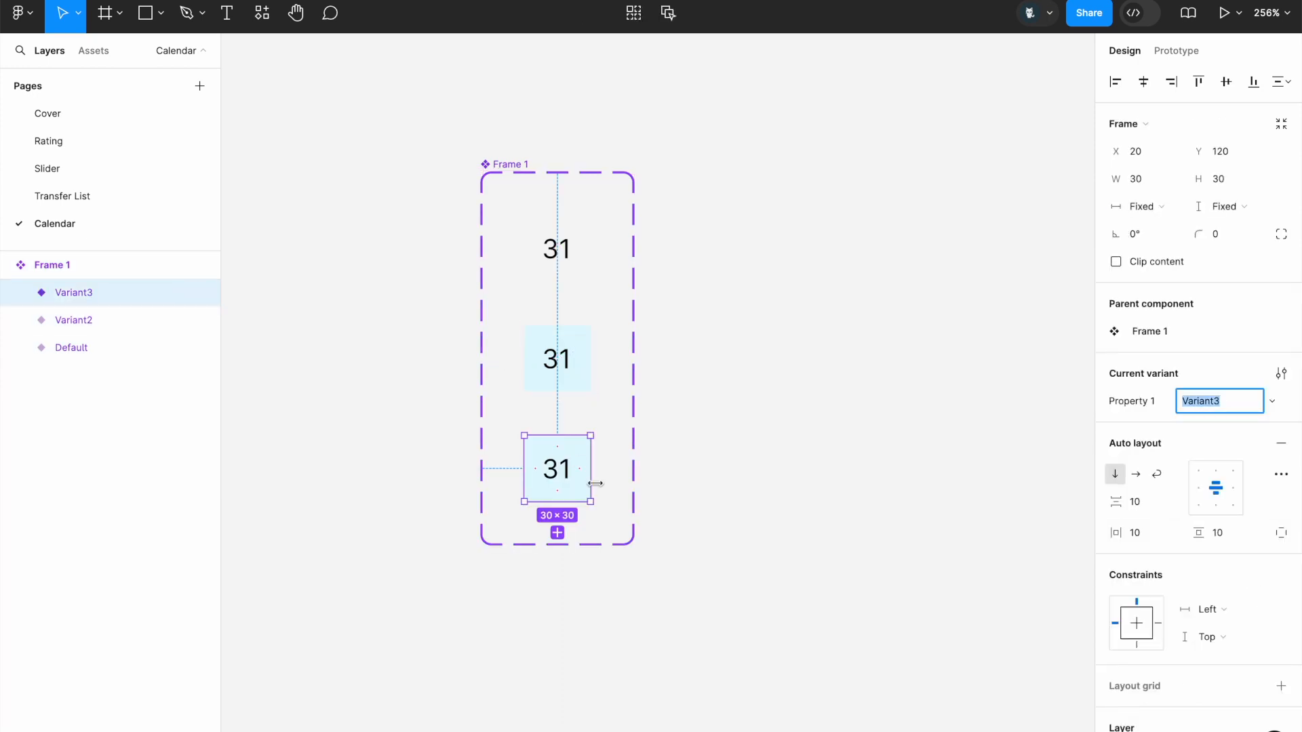
pyautogui.scroll(-3)
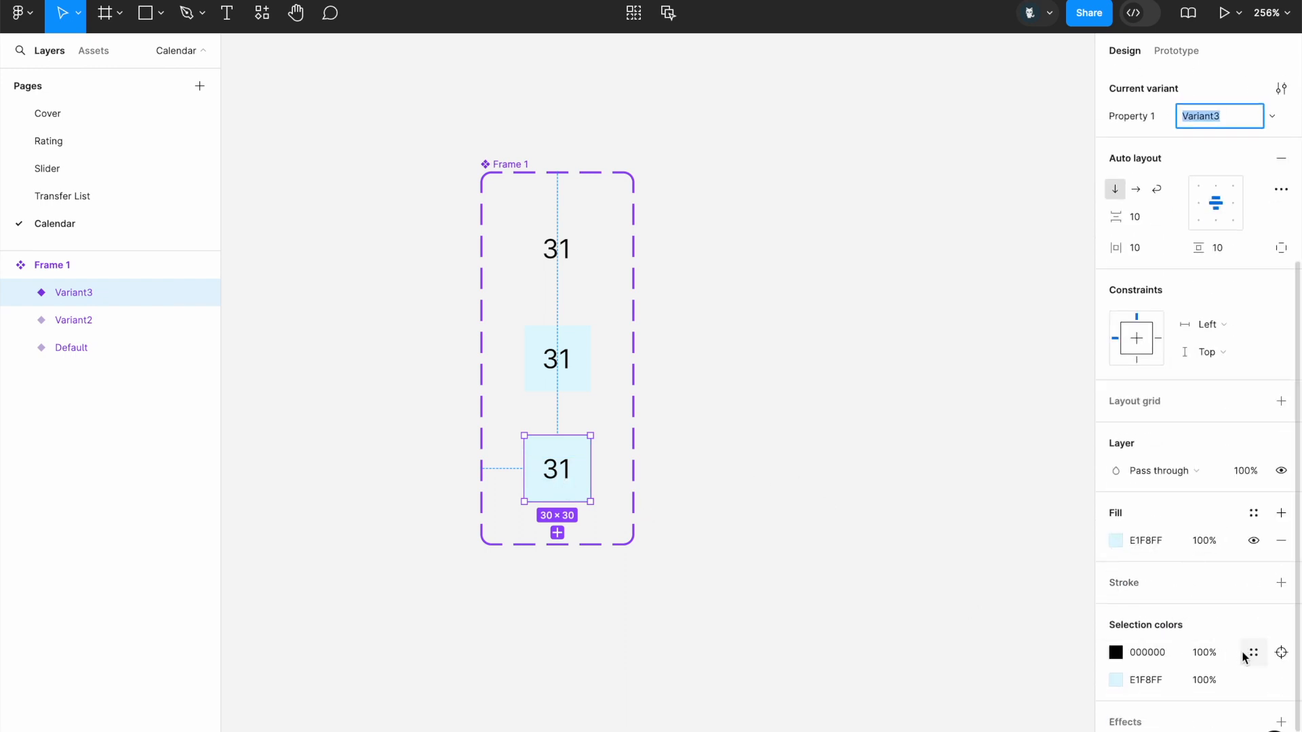
pyautogui.click(1144, 652)
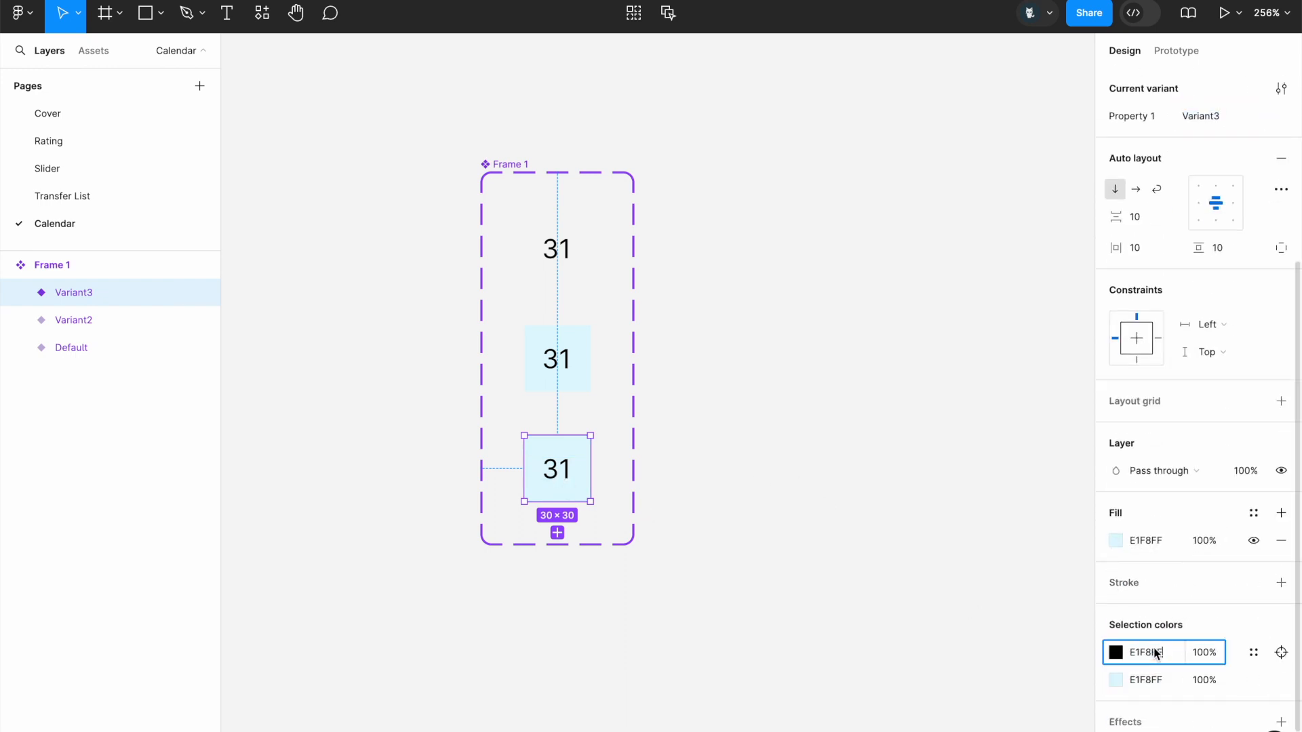
pyautogui.click(1116, 652)
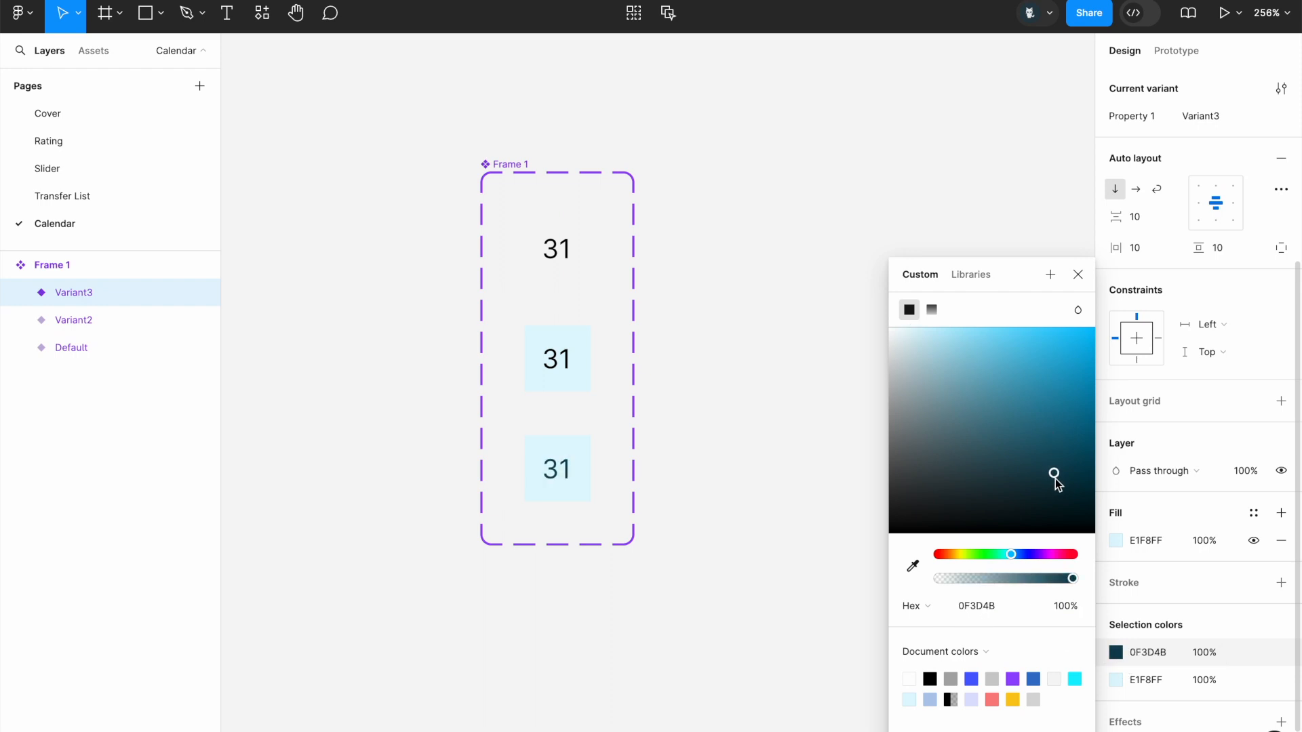
pyautogui.moveTo(1055, 479); pyautogui.dragTo(1087, 473)
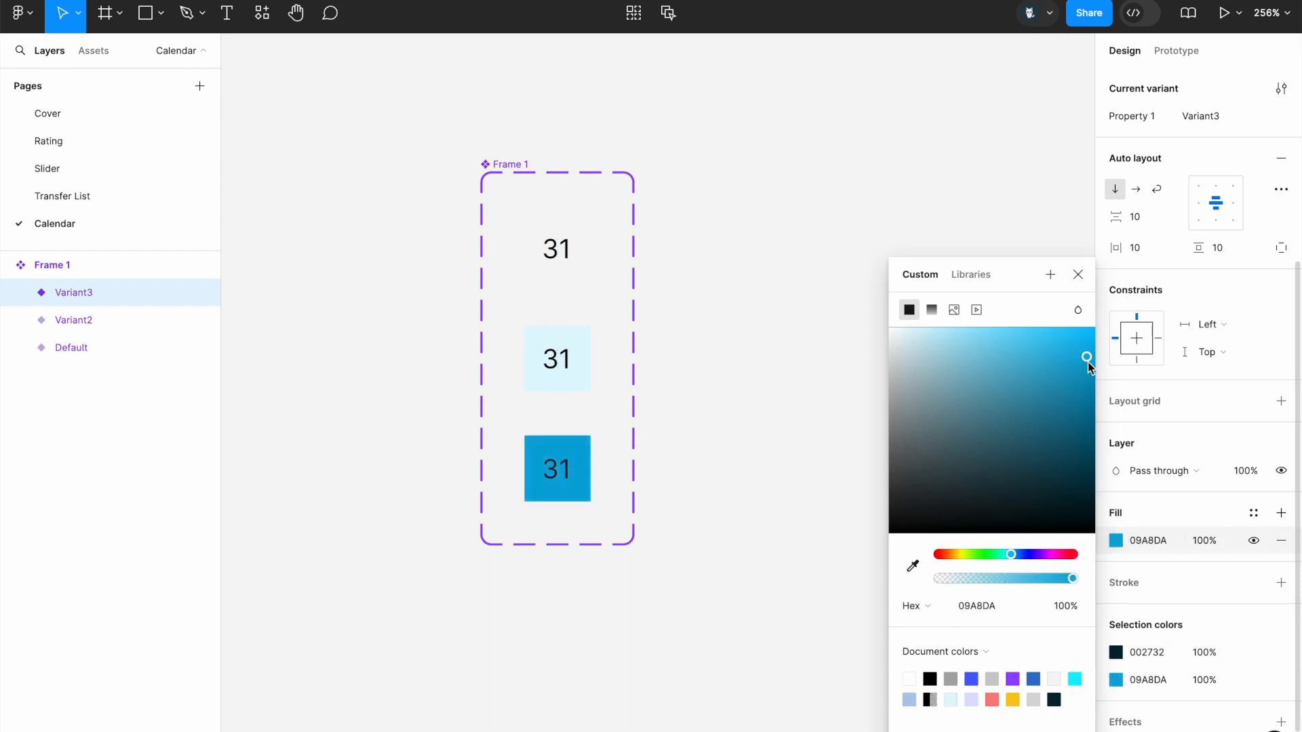
pyautogui.moveTo(1087, 357); pyautogui.dragTo(1022, 334)
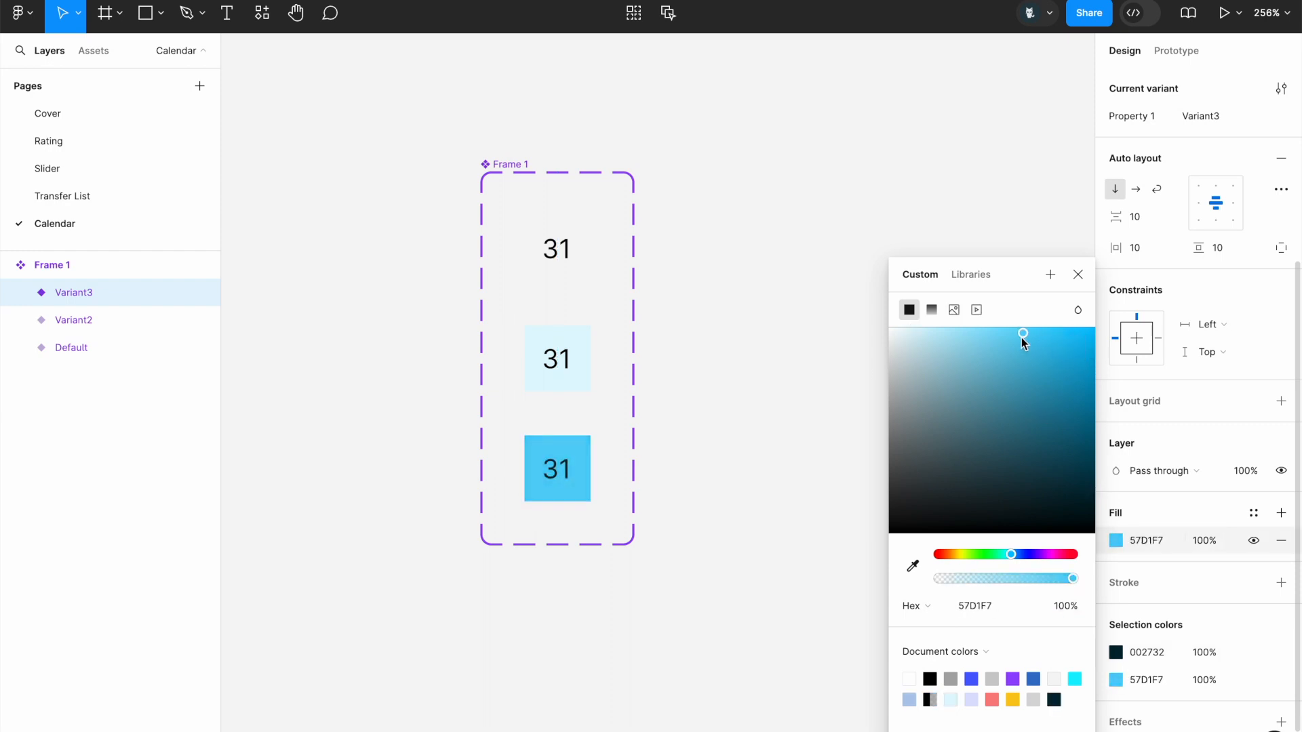
pyautogui.moveTo(1022, 334); pyautogui.dragTo(992, 333)
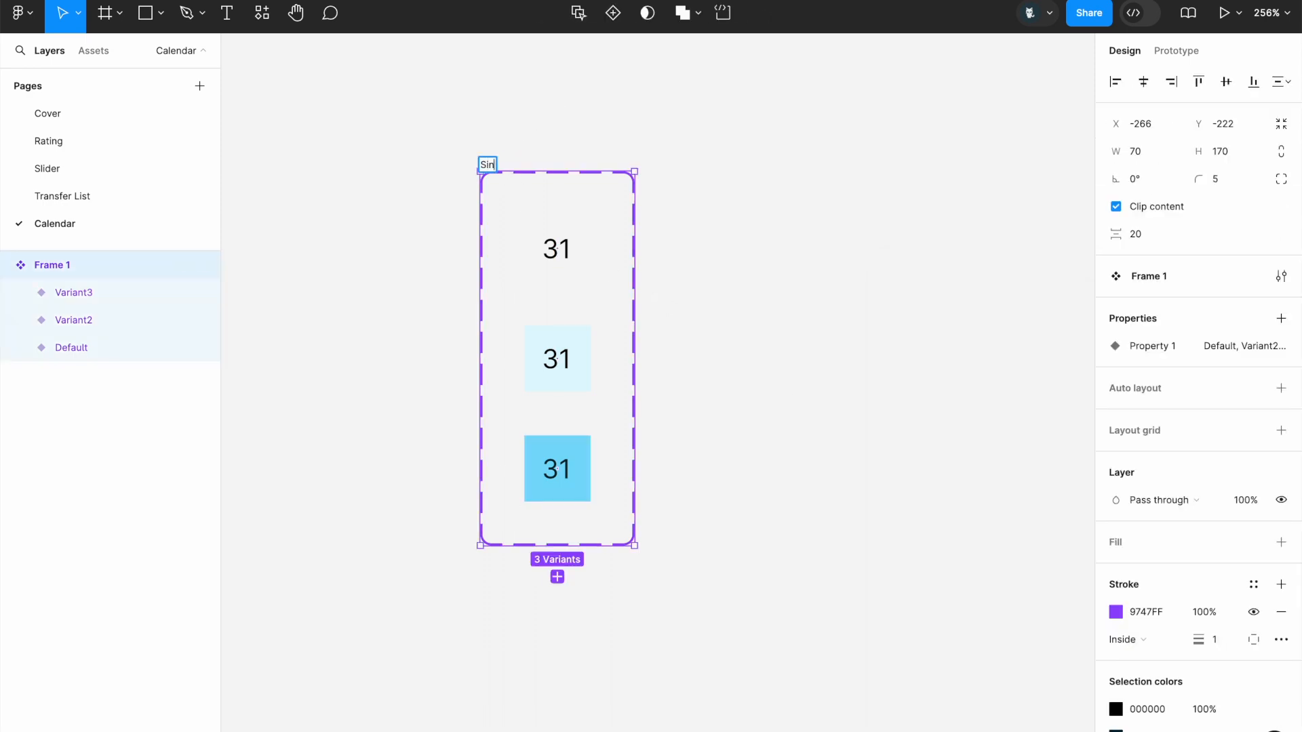
# Step: Name the set Single Day; link Default→Variant2 while hovering and Variant2→Variant3 on click
pyautogui.write('Single Day')
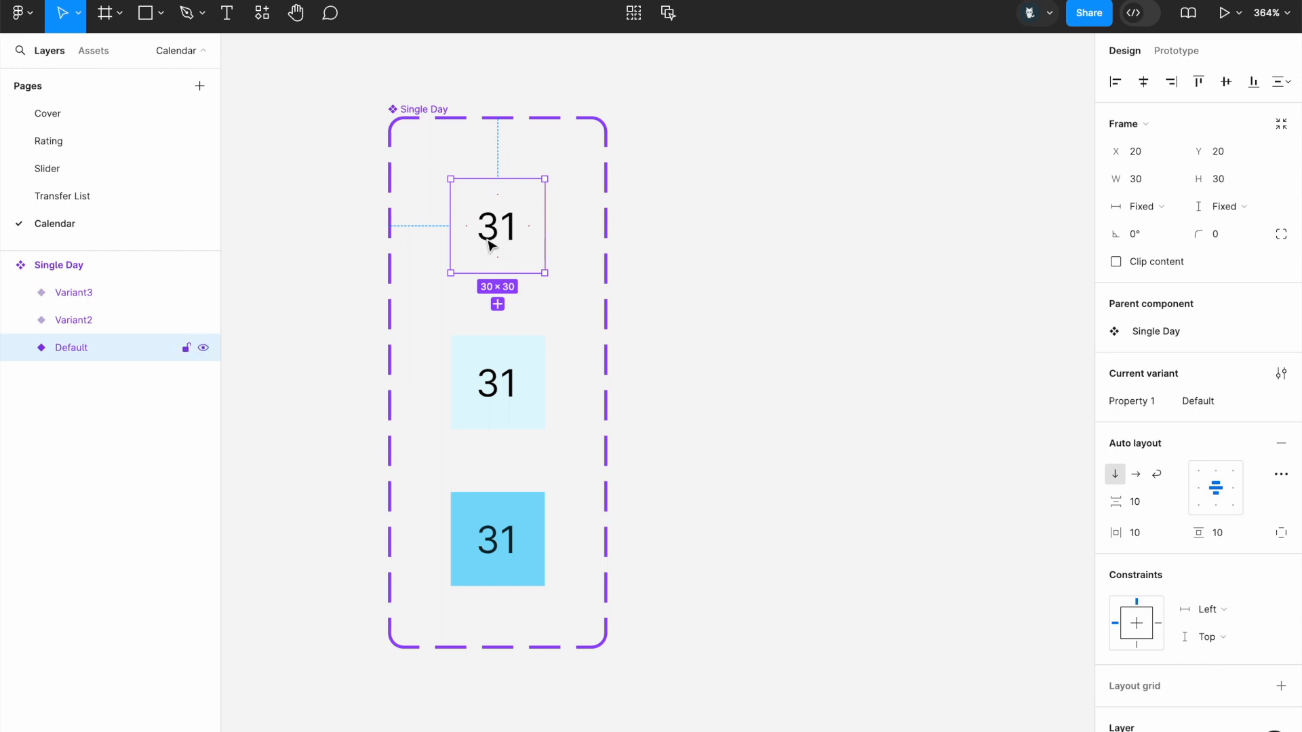
pyautogui.click(1175, 51)
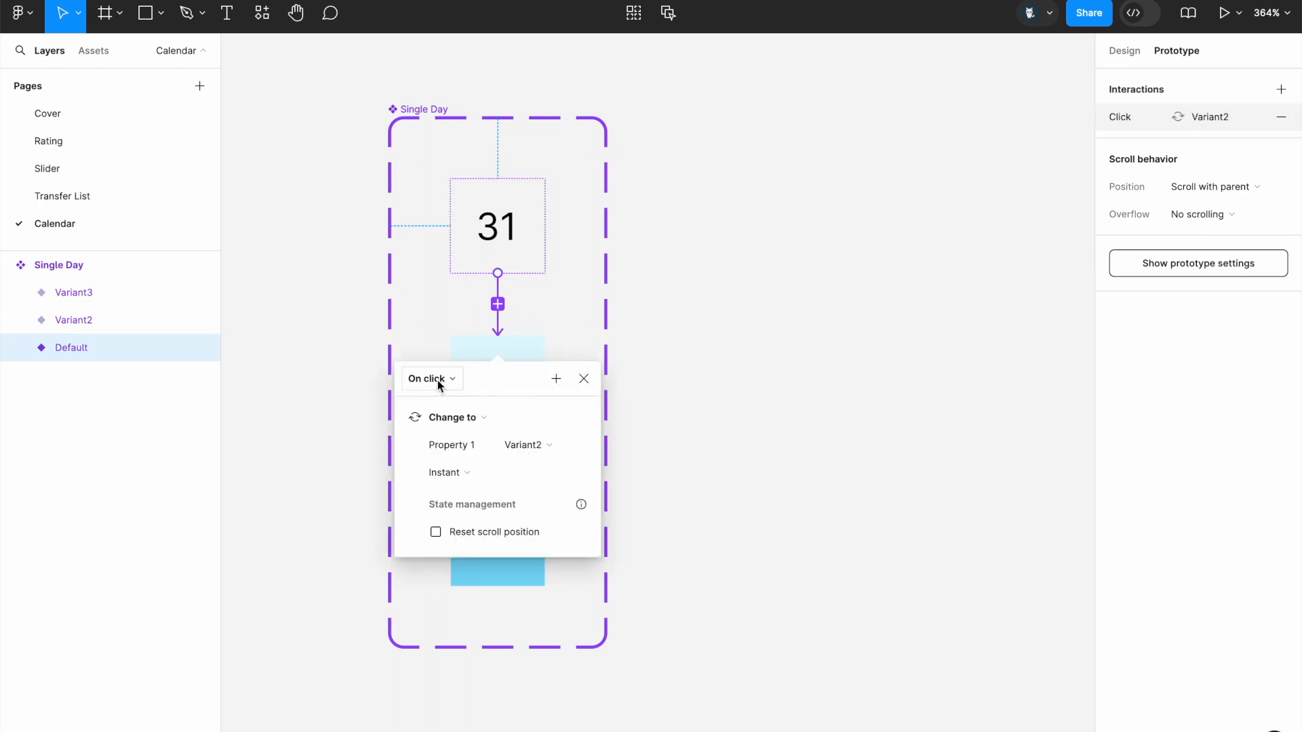
pyautogui.click(431, 379)
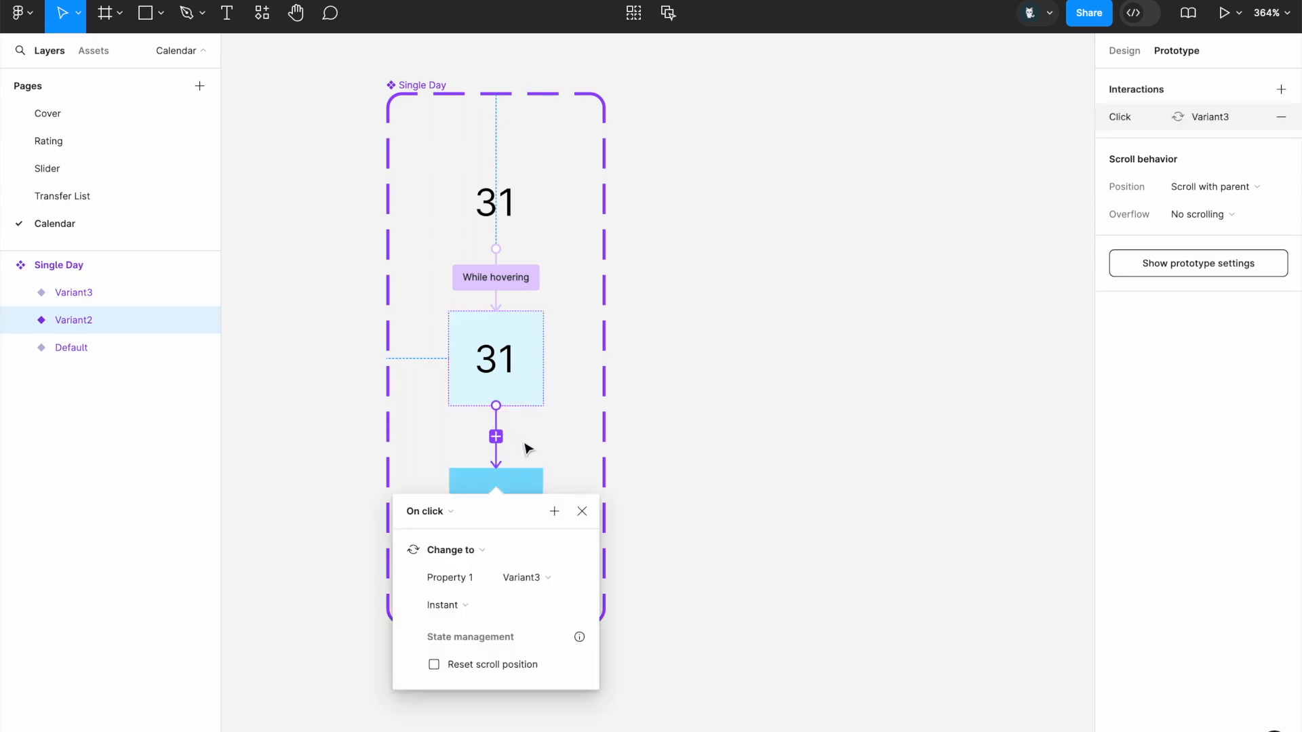
pyautogui.scroll(-3)
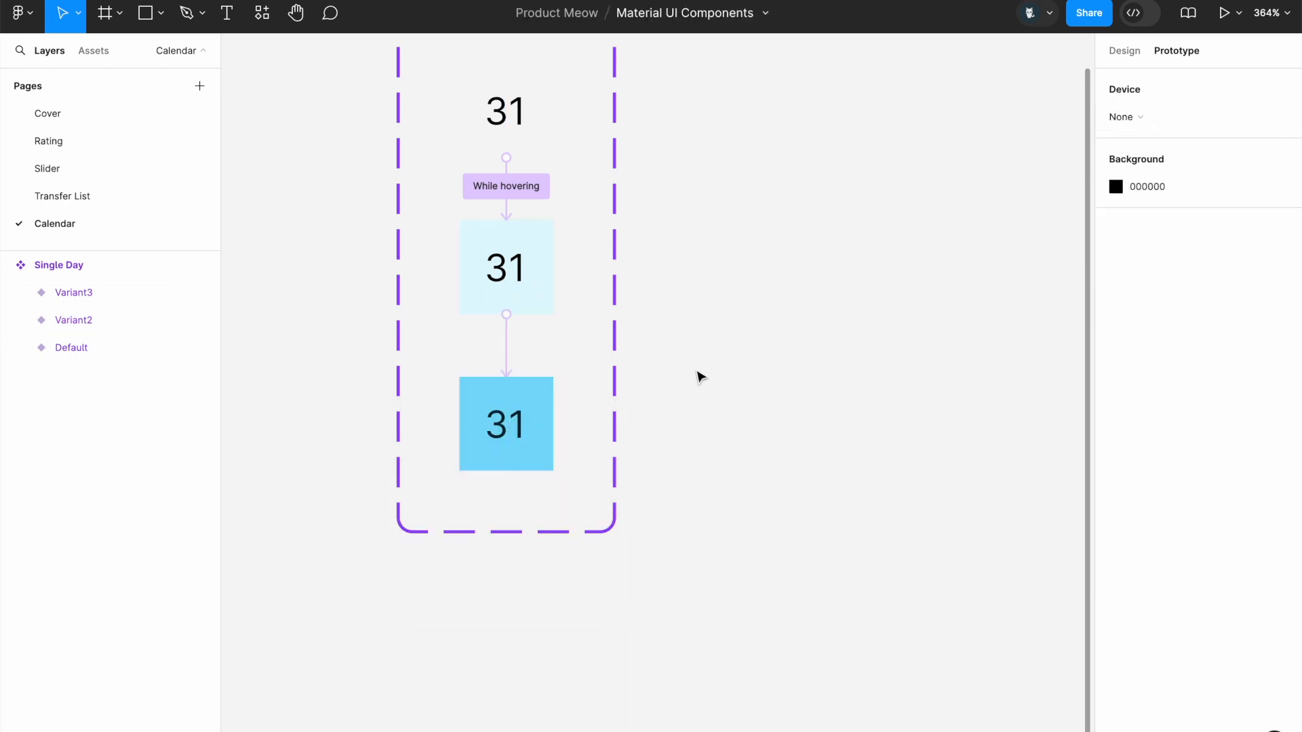
# Step: Find Single Day in Assets and drag an instance onto the canvas beside the set
pyautogui.click(58, 264)
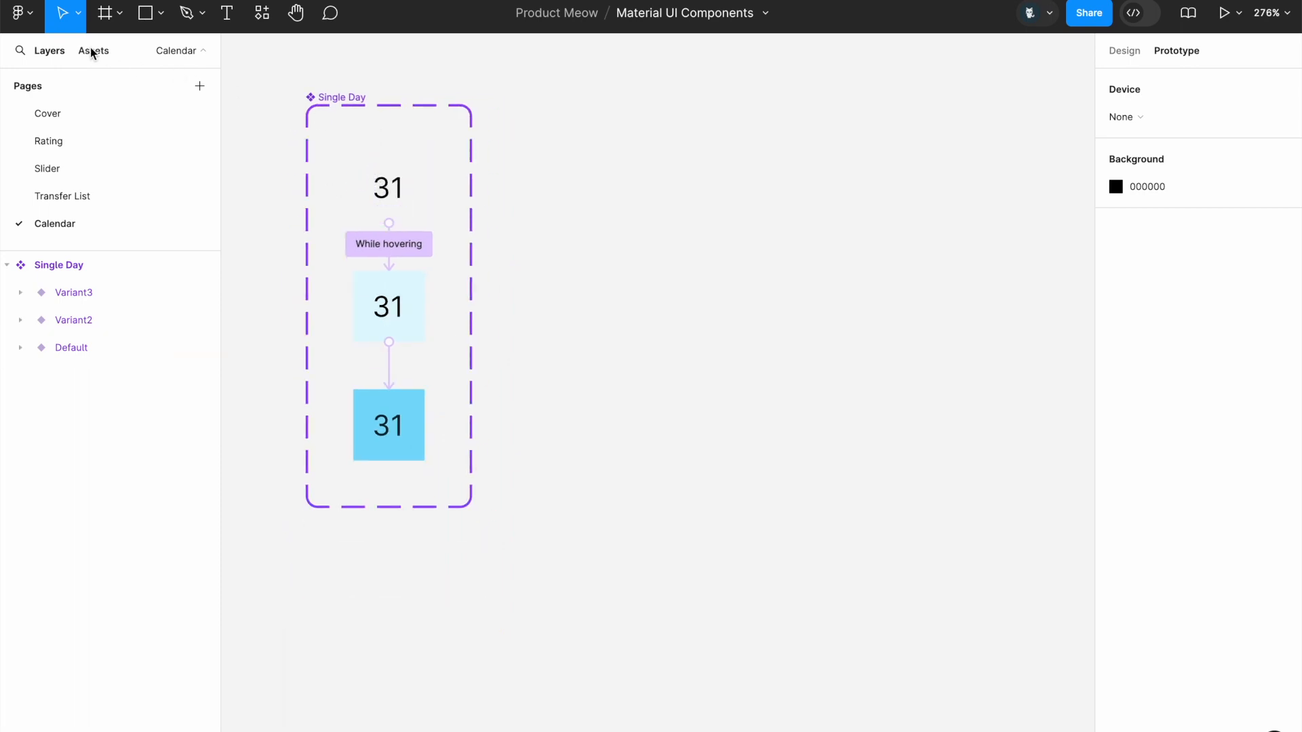
pyautogui.click(94, 50)
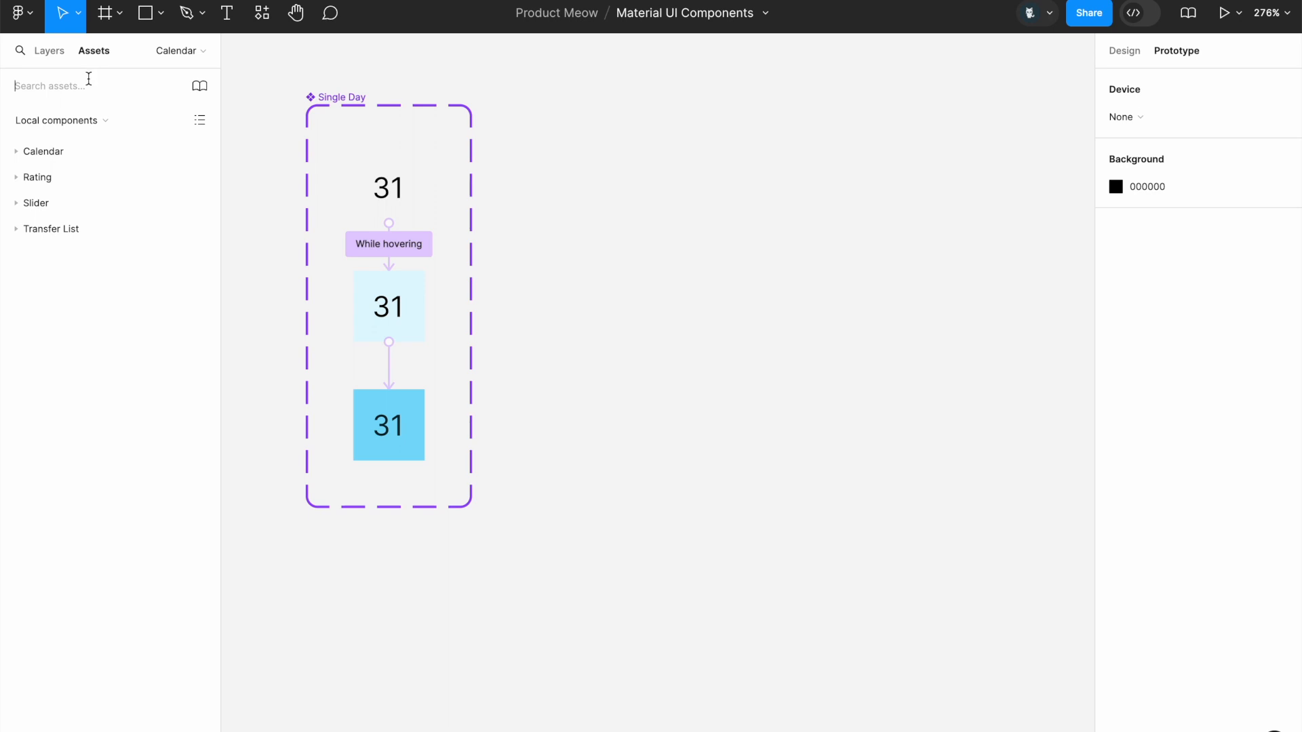
pyautogui.write('single day')
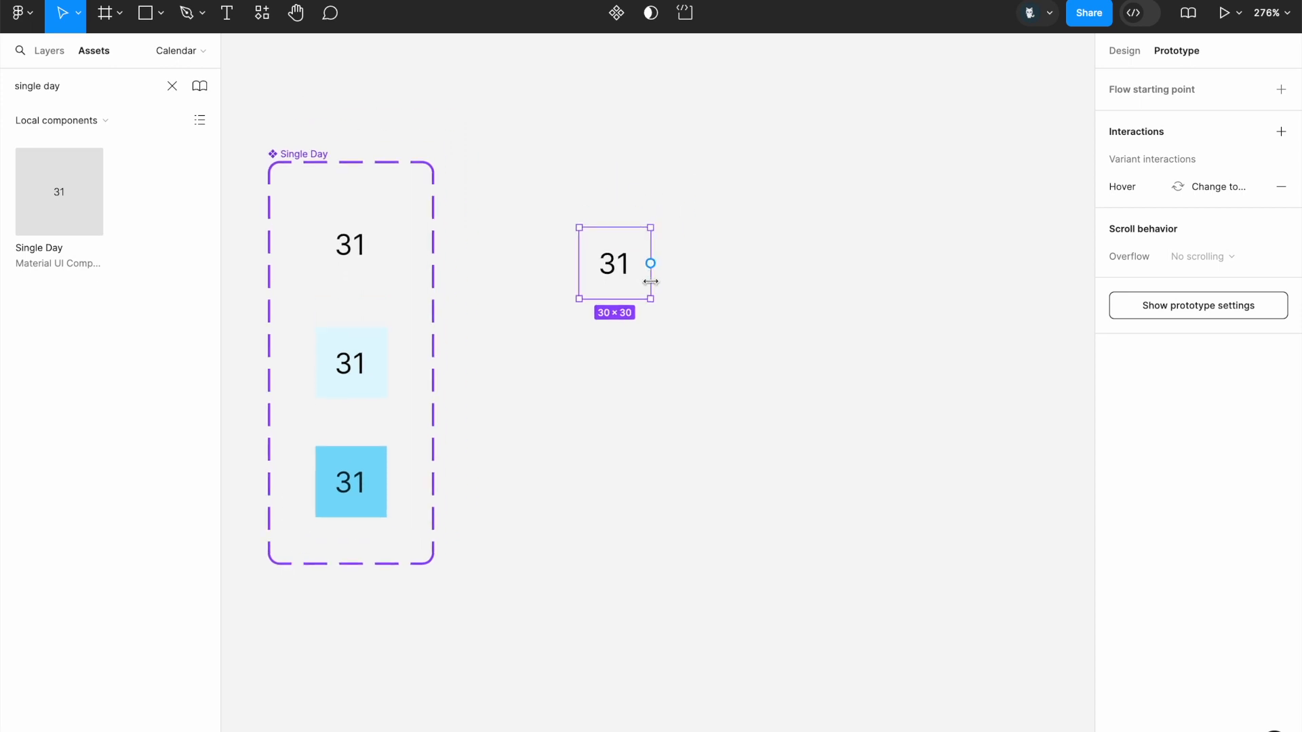
pyautogui.moveTo(651, 263); pyautogui.dragTo(730, 263)
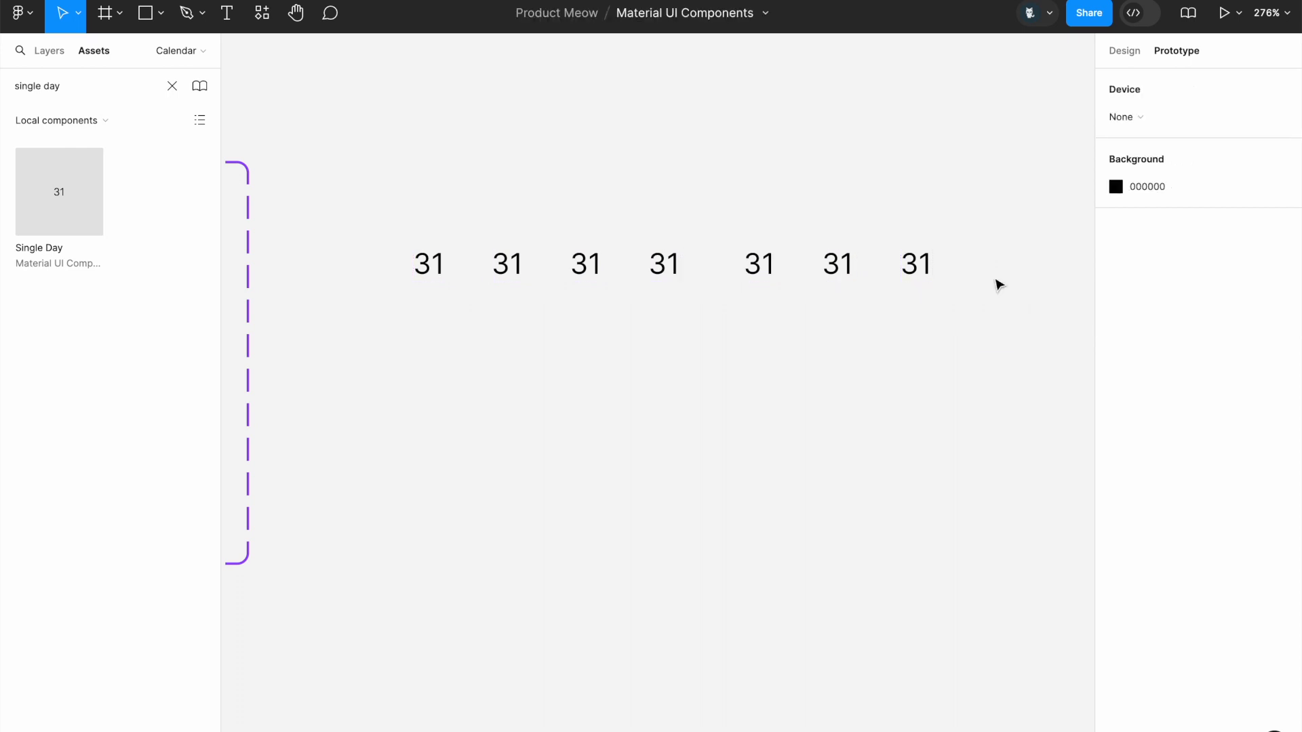
# Step: Group the seven day instances into a horizontal auto-layout row with gap 0
pyautogui.click(665, 264)
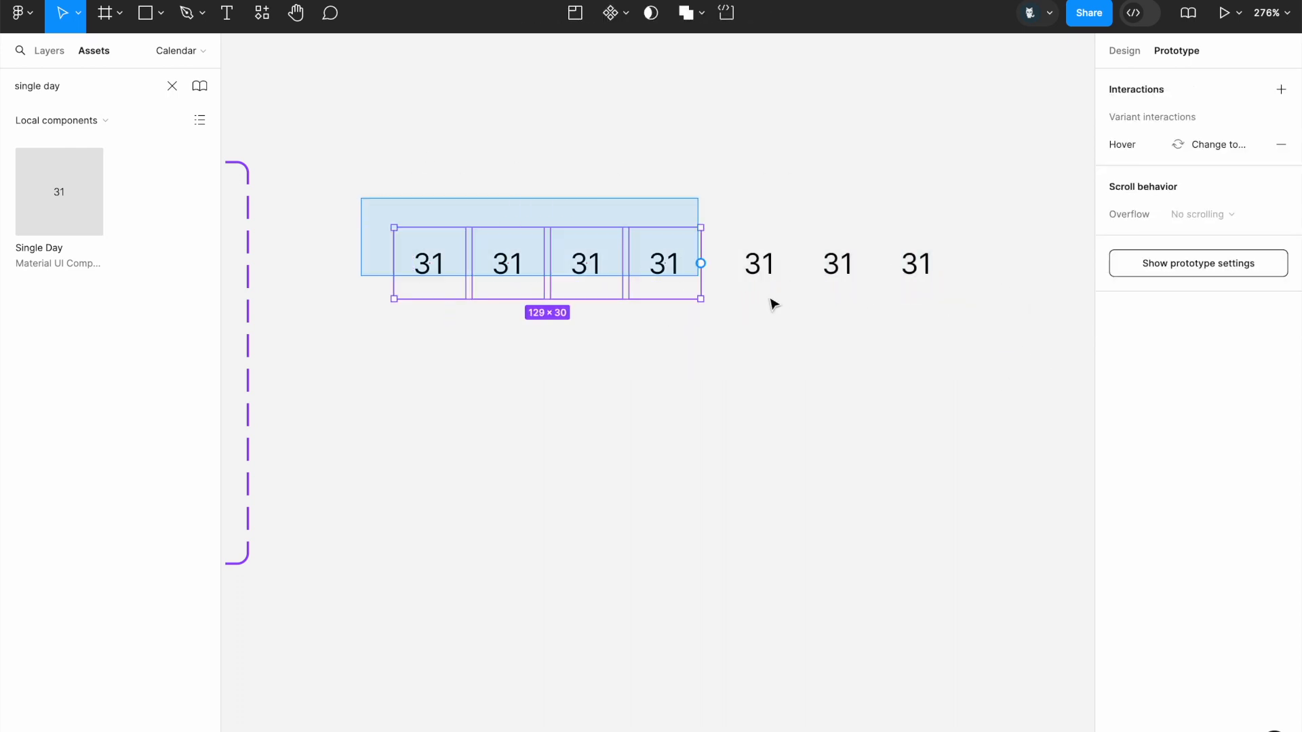
pyautogui.rightClick(837, 265)
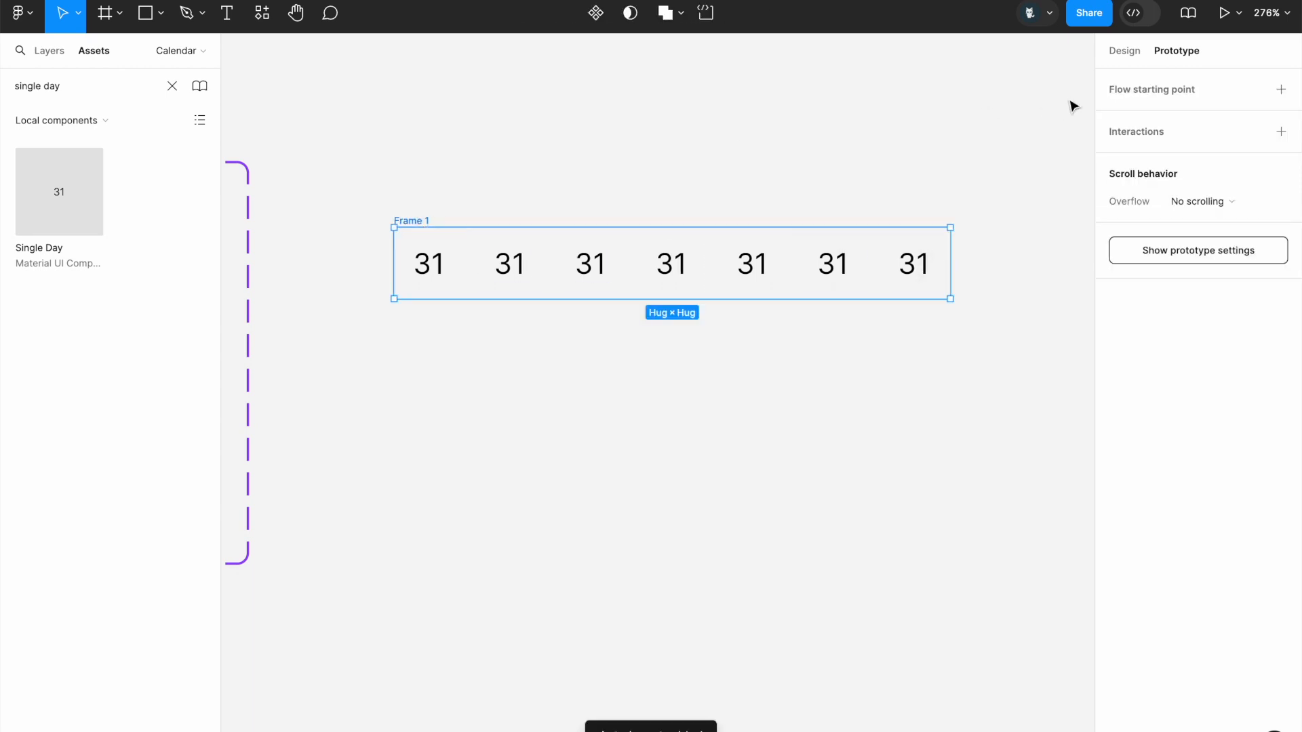
pyautogui.click(1122, 50)
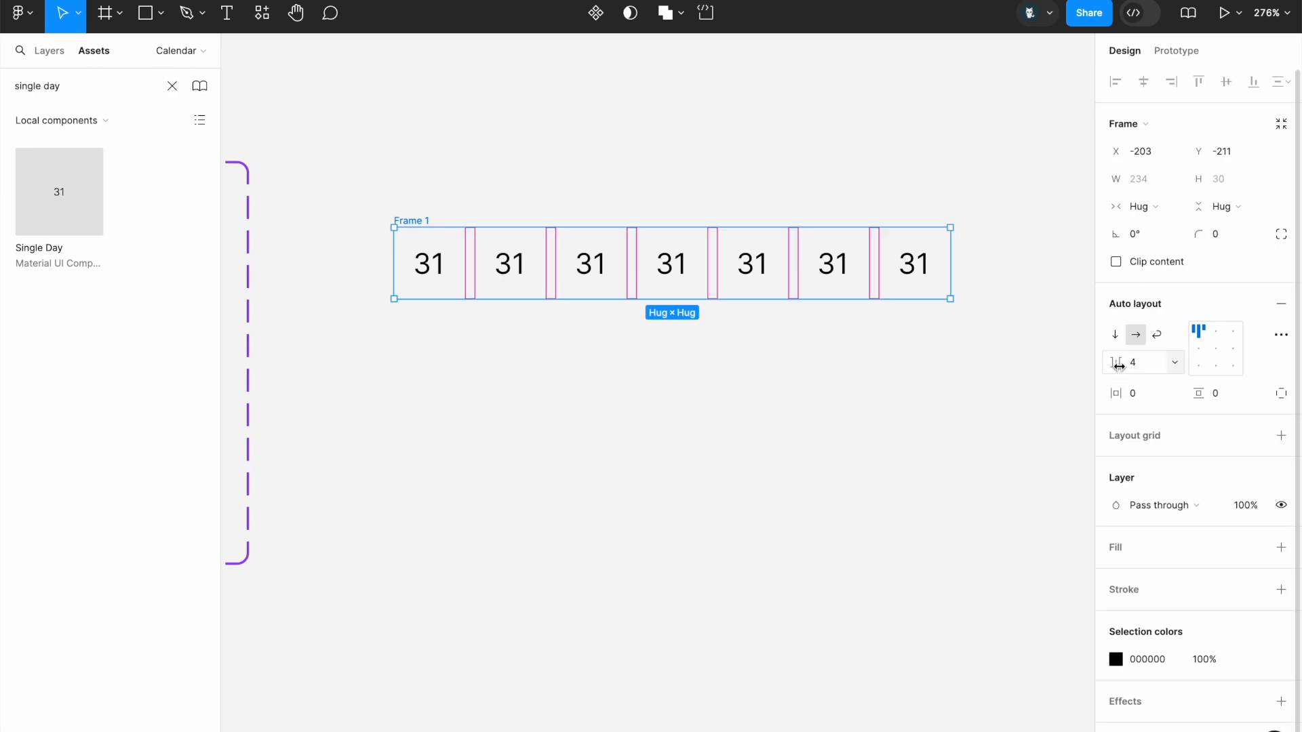
pyautogui.moveTo(1145, 365)
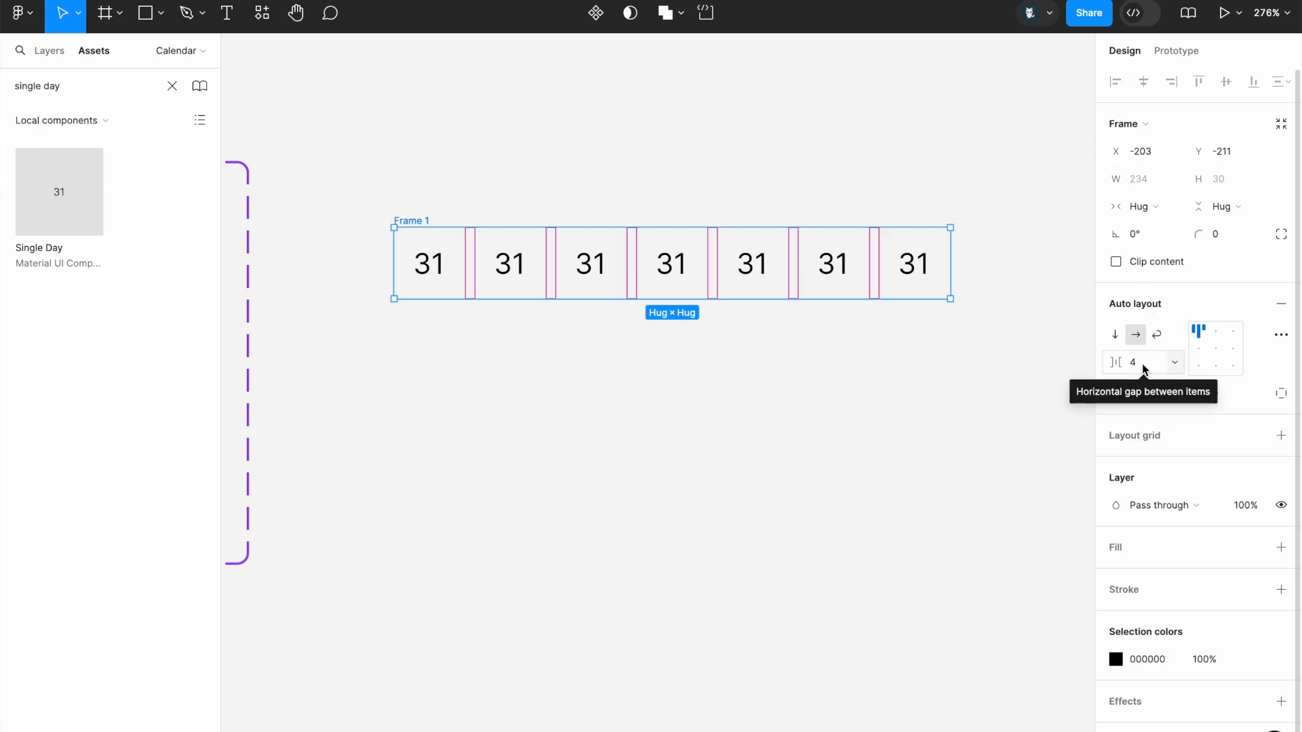
pyautogui.write('0')
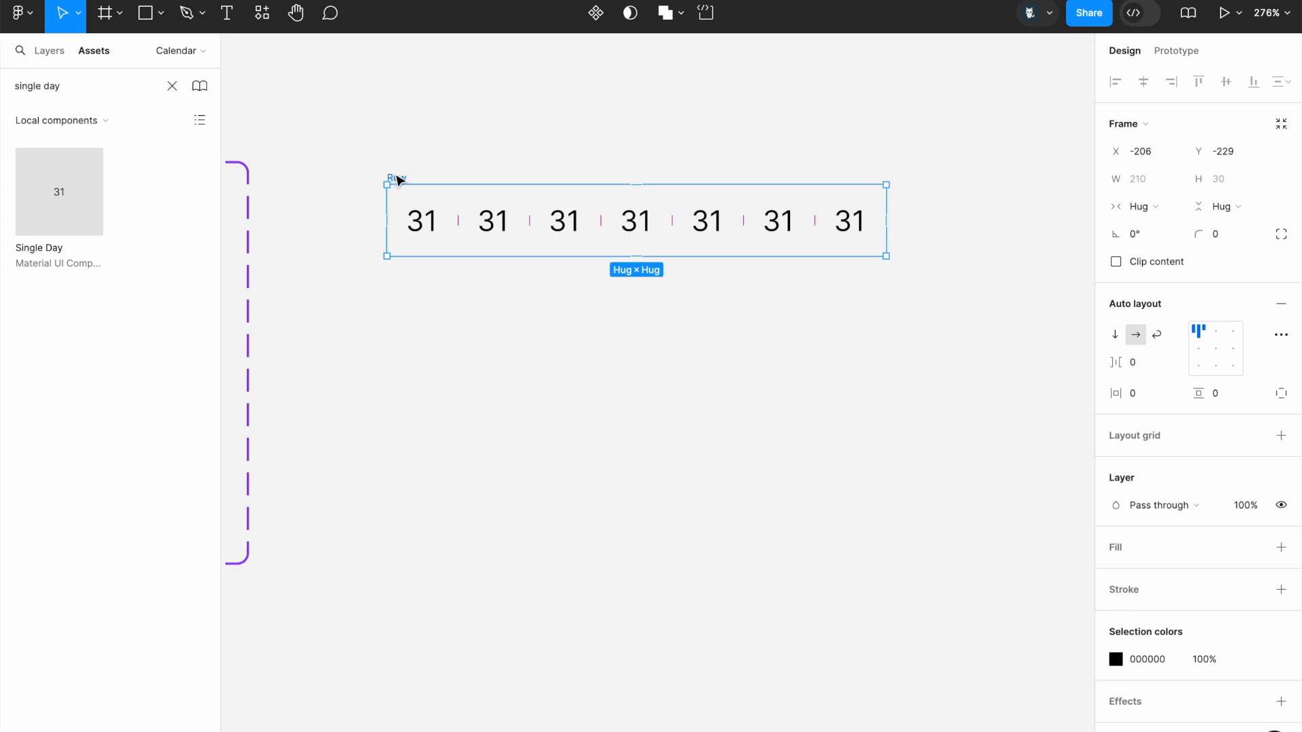
pyautogui.moveTo(399, 183)
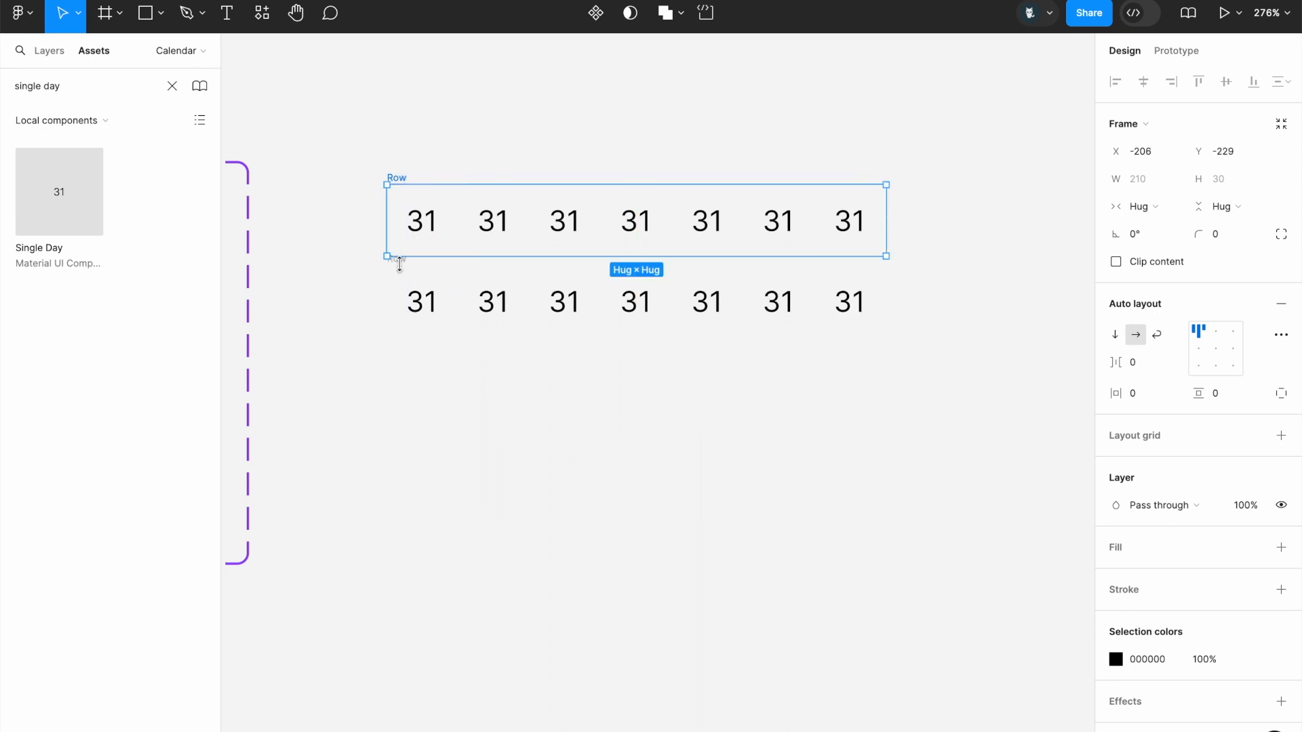
pyautogui.moveTo(386, 301)
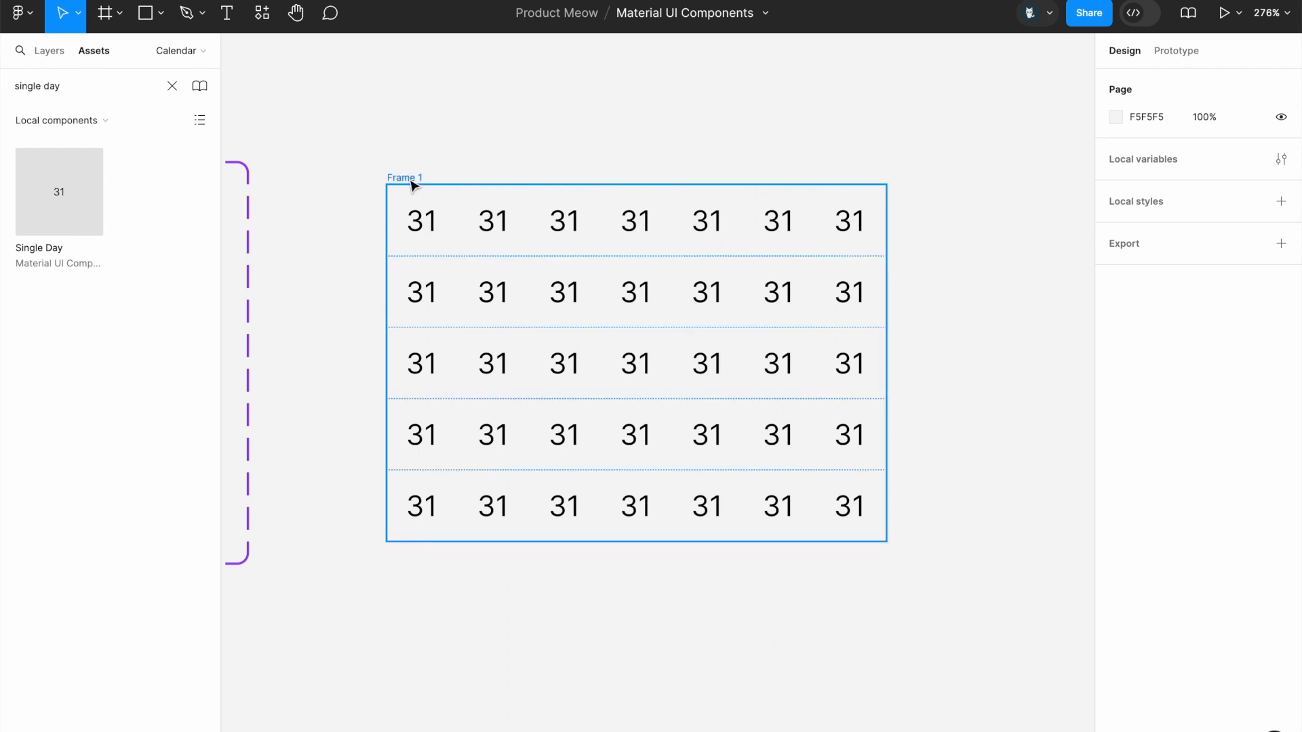
# Step: Rename the five-row grid frame to Calendar
pyautogui.click(404, 178)
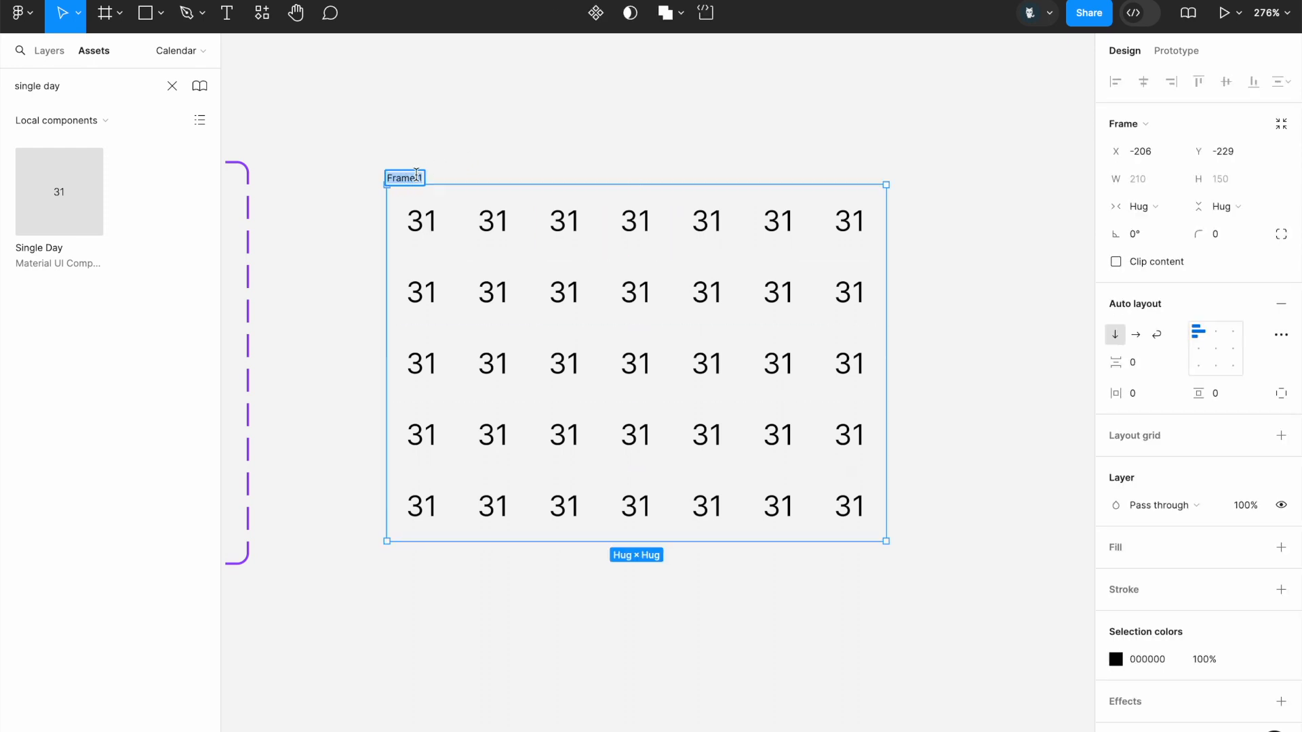
pyautogui.write('Calendar')
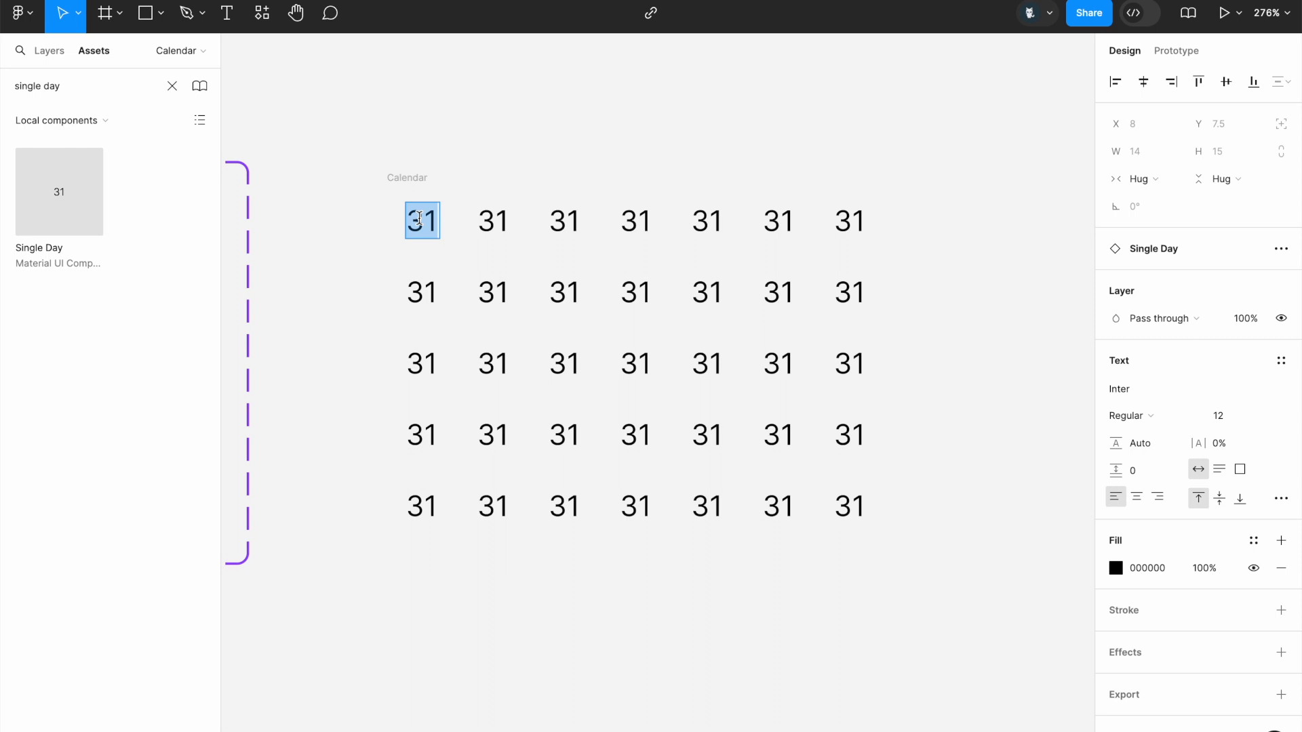
# Step: Relabel the top row texts as Mon, Tue, Wed, Thu, Fri, Sat, Sun
pyautogui.write('Mon')
pyautogui.click(492, 220)
pyautogui.write('T')
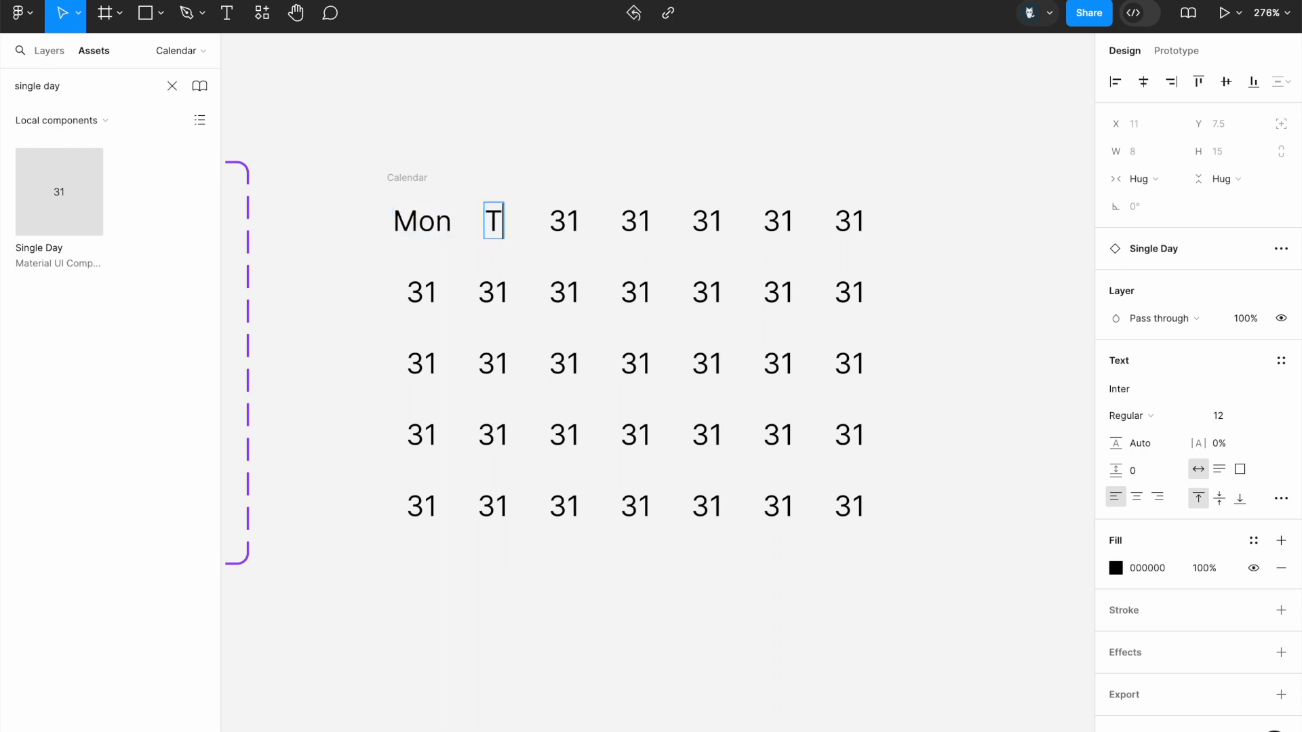
pyautogui.write('Wed')
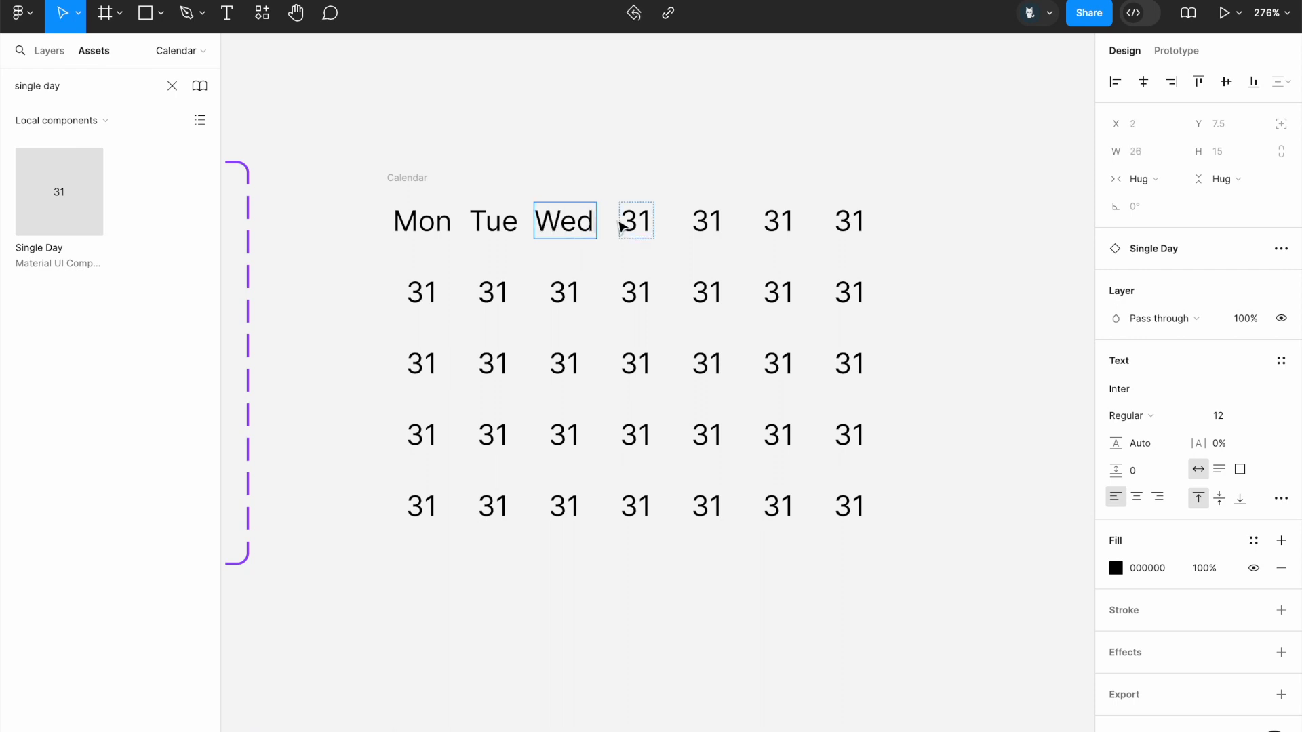
pyautogui.write('Thu')
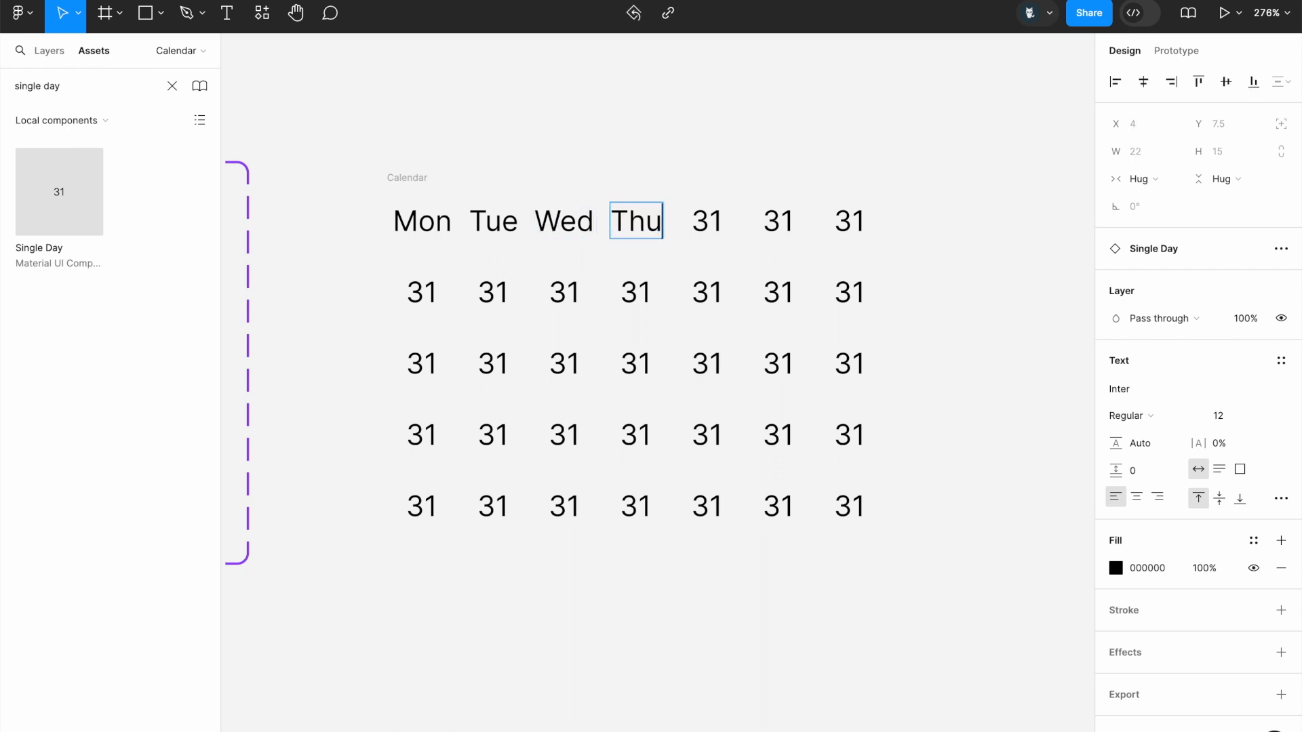
pyautogui.click(778, 221)
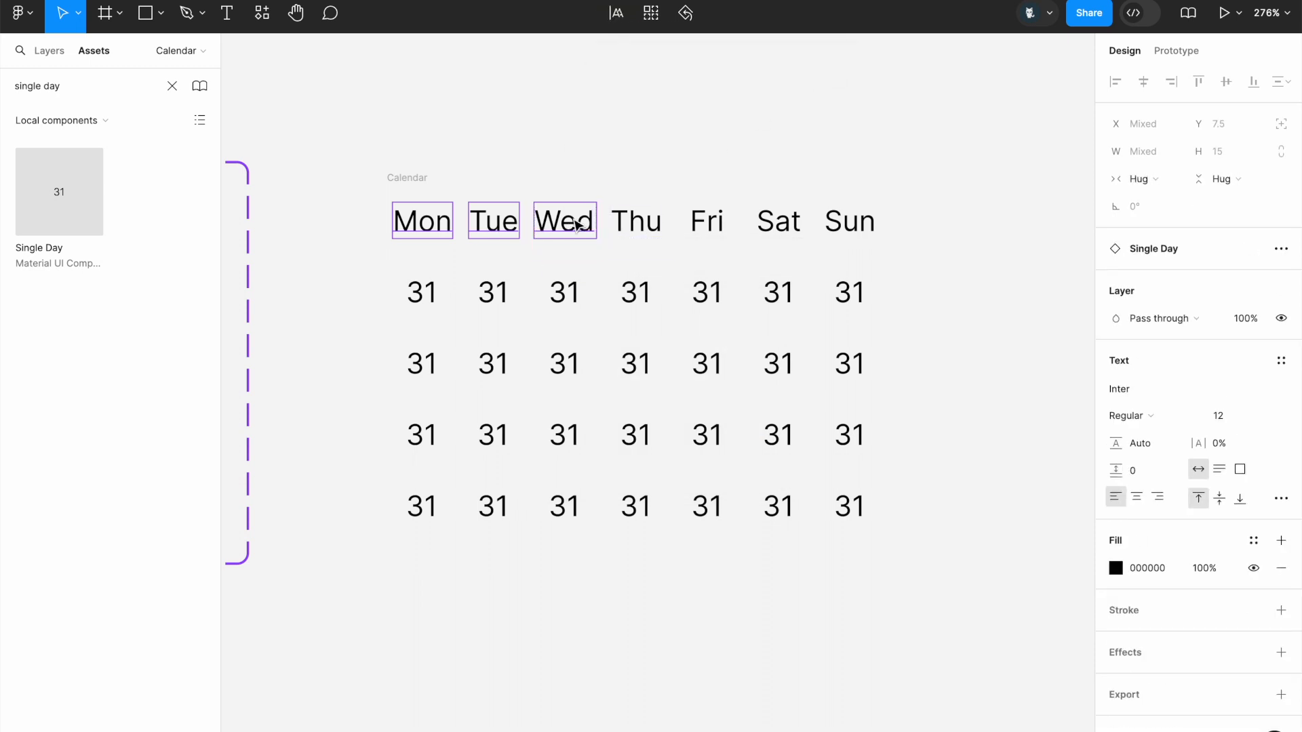
# Step: Set the seven weekday labels to font size 8 and Bold weight
pyautogui.click(849, 220)
pyautogui.write('1')
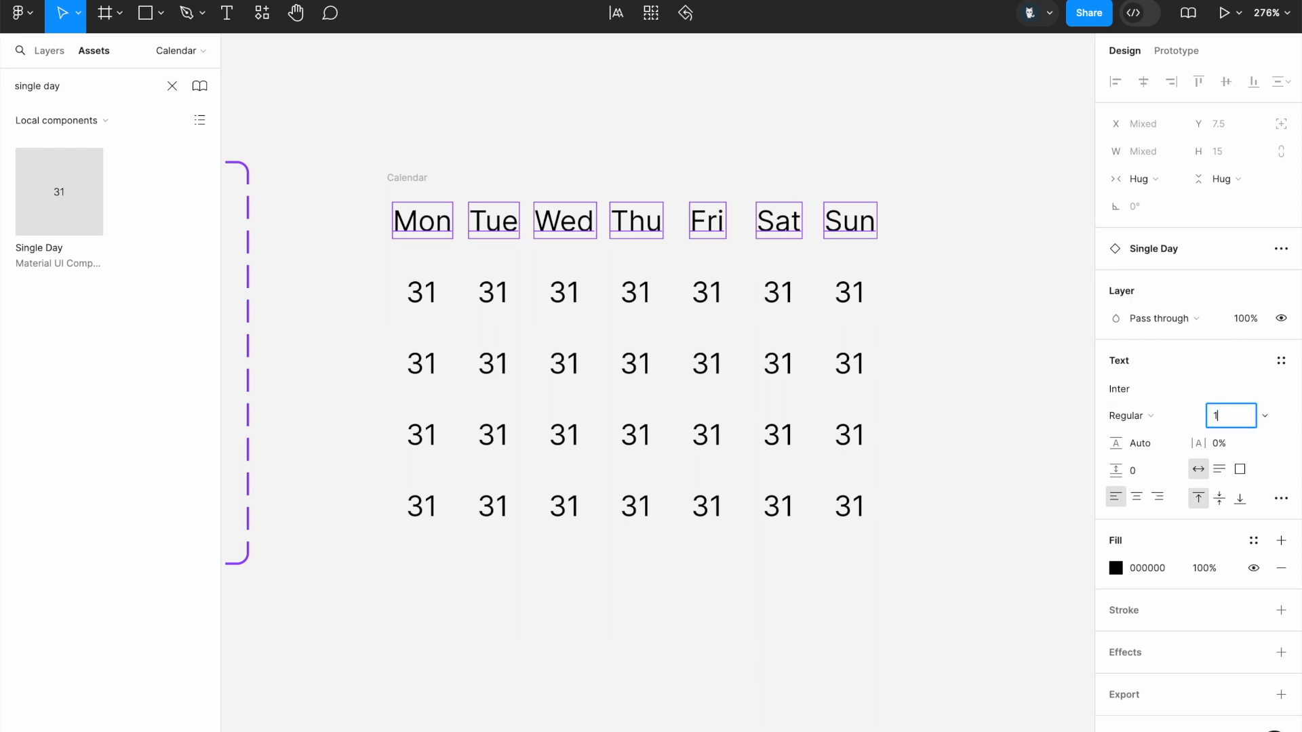
pyautogui.write('0')
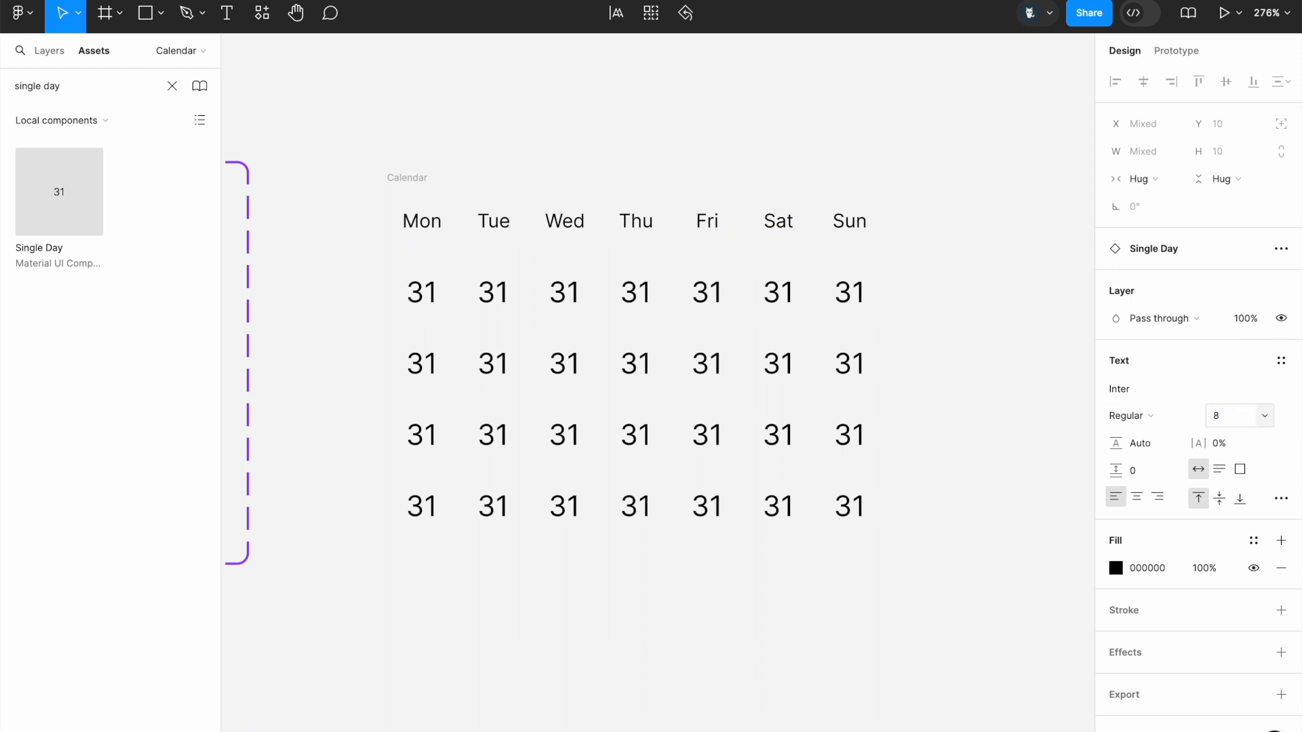
pyautogui.click(422, 221)
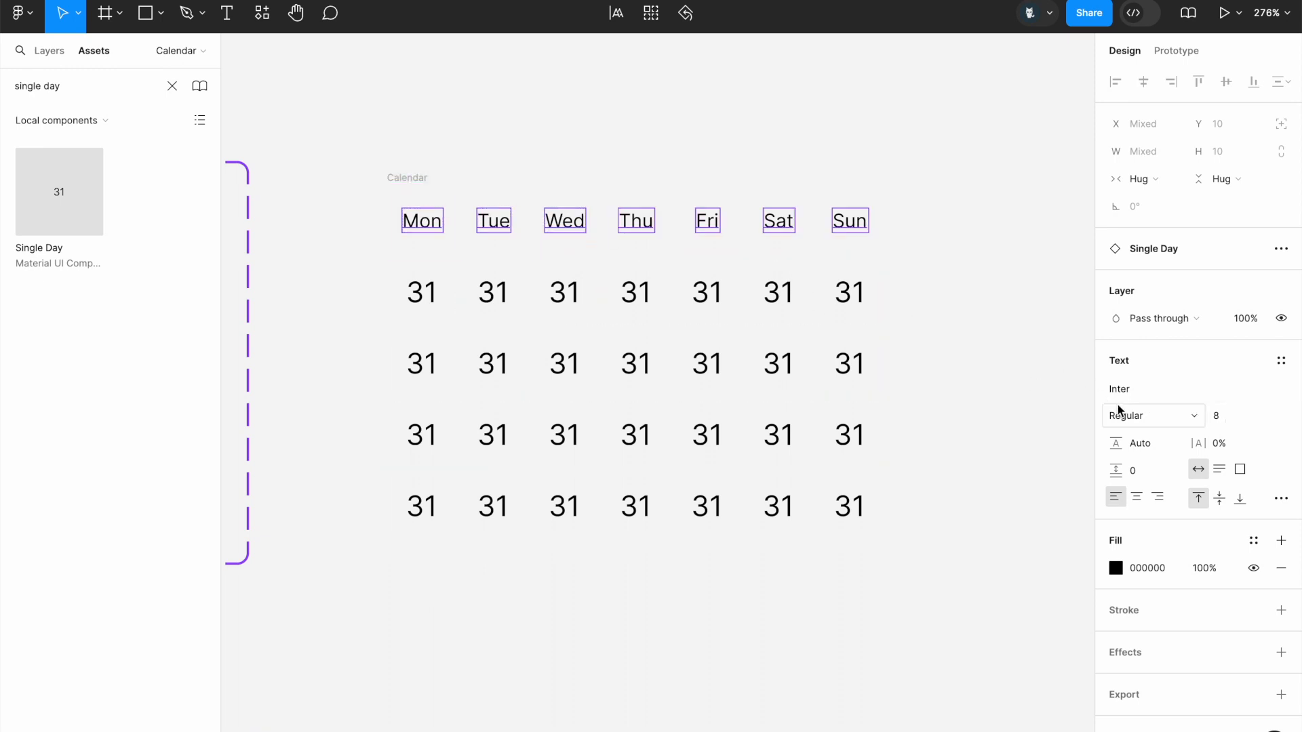
pyautogui.click(1152, 415)
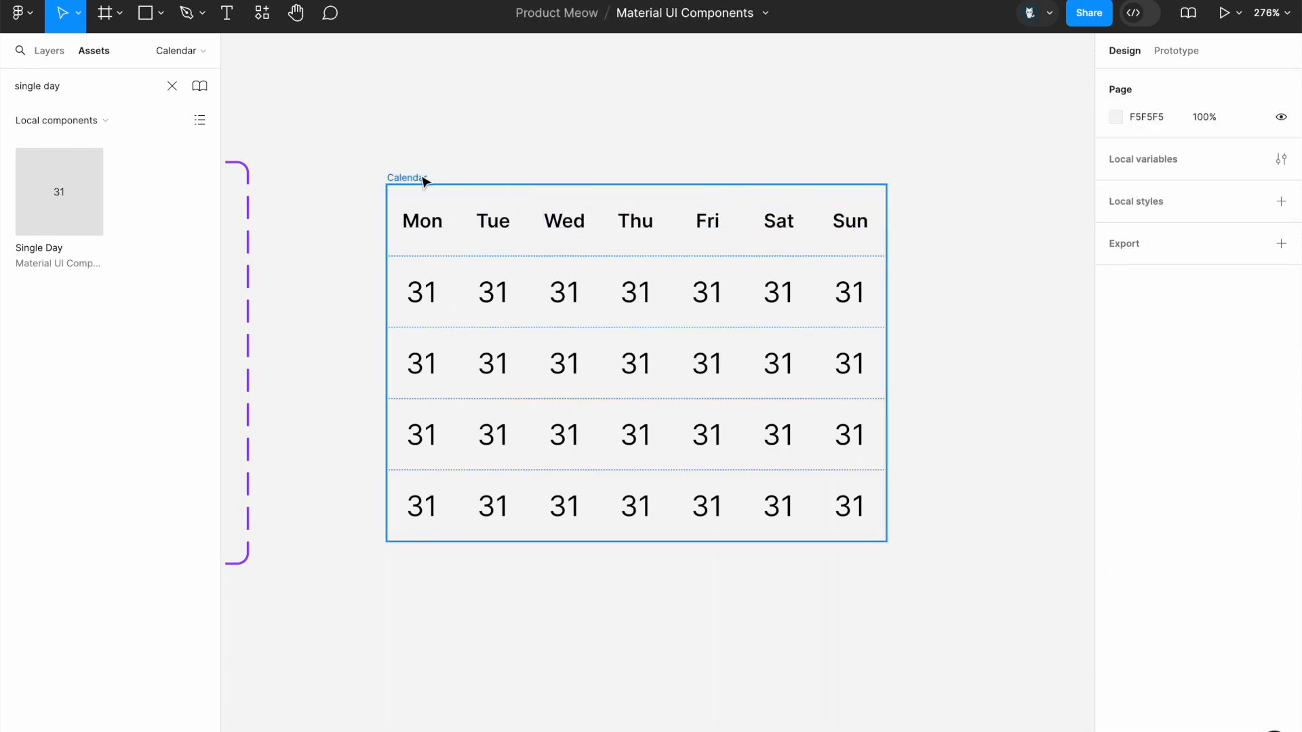
pyautogui.click(422, 291)
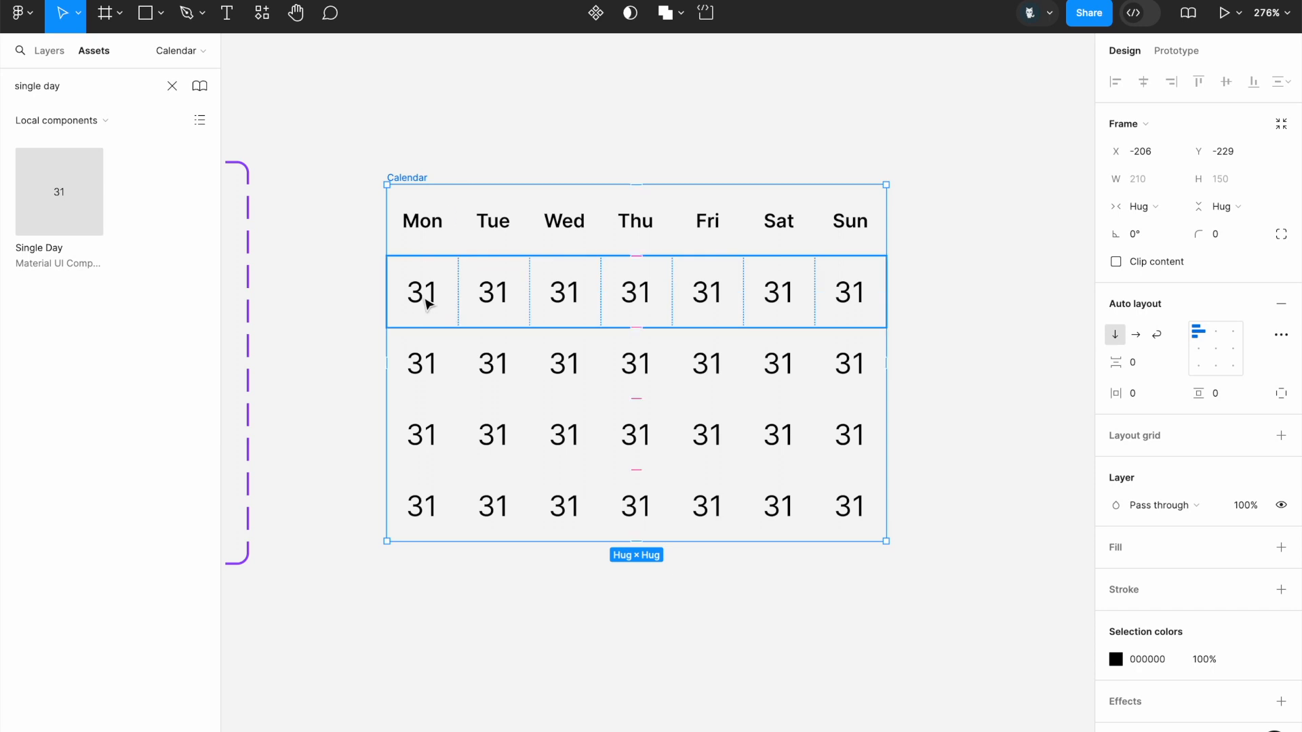
# Step: Renumber the date texts 31, 1–30, then 1–4 across the rows, ending with the Calendar frame selected
pyautogui.doubleClick(492, 293)
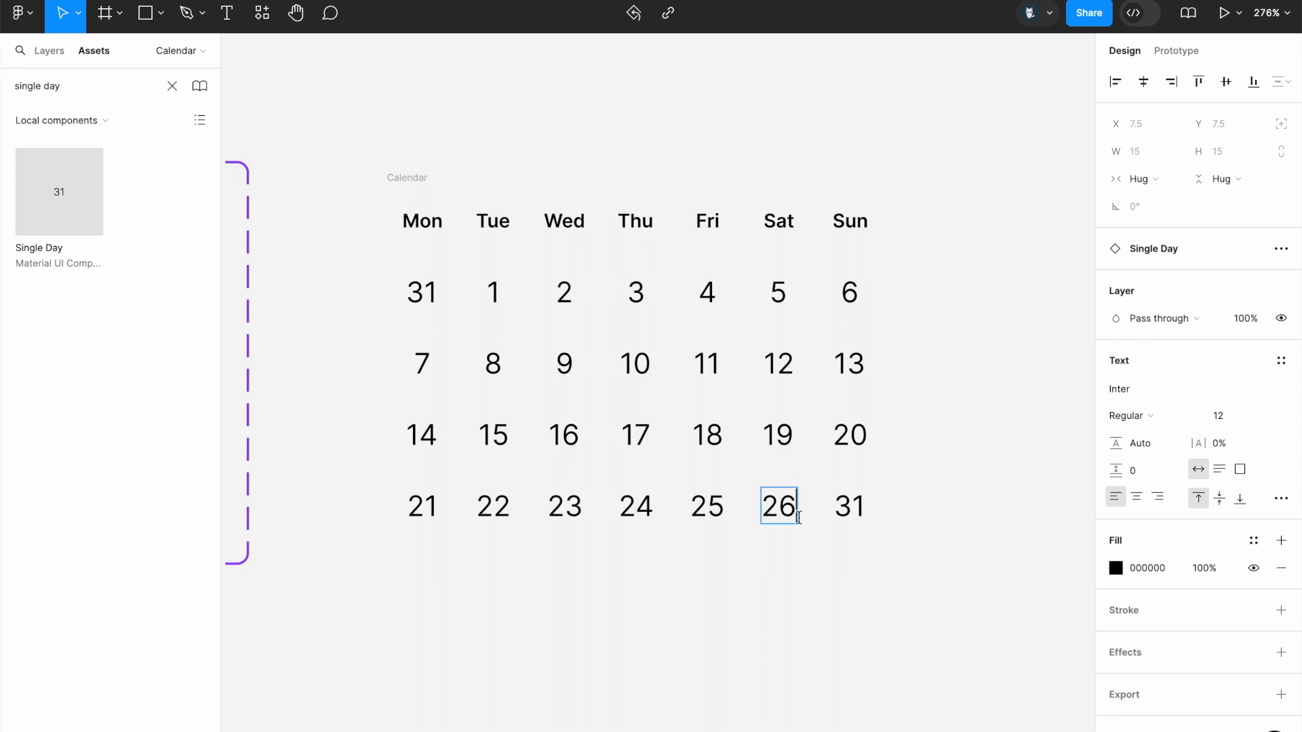
pyautogui.click(896, 529)
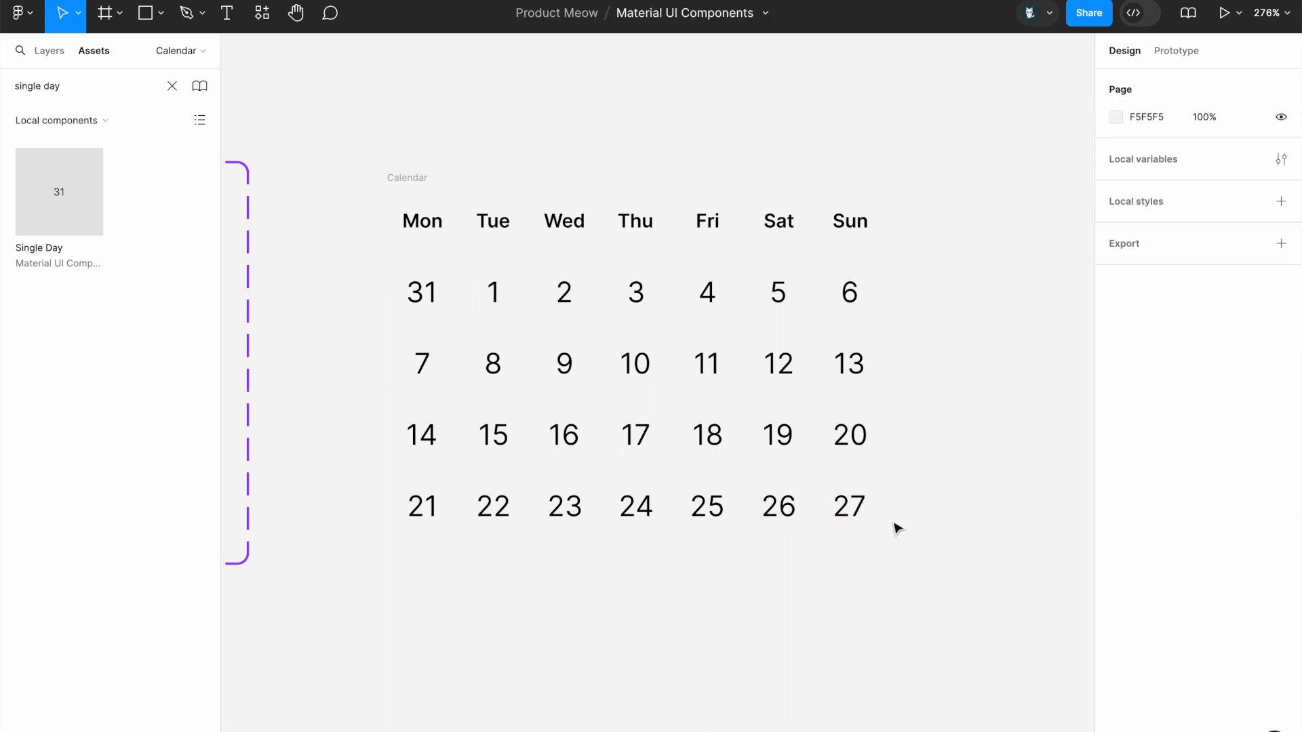
pyautogui.click(422, 578)
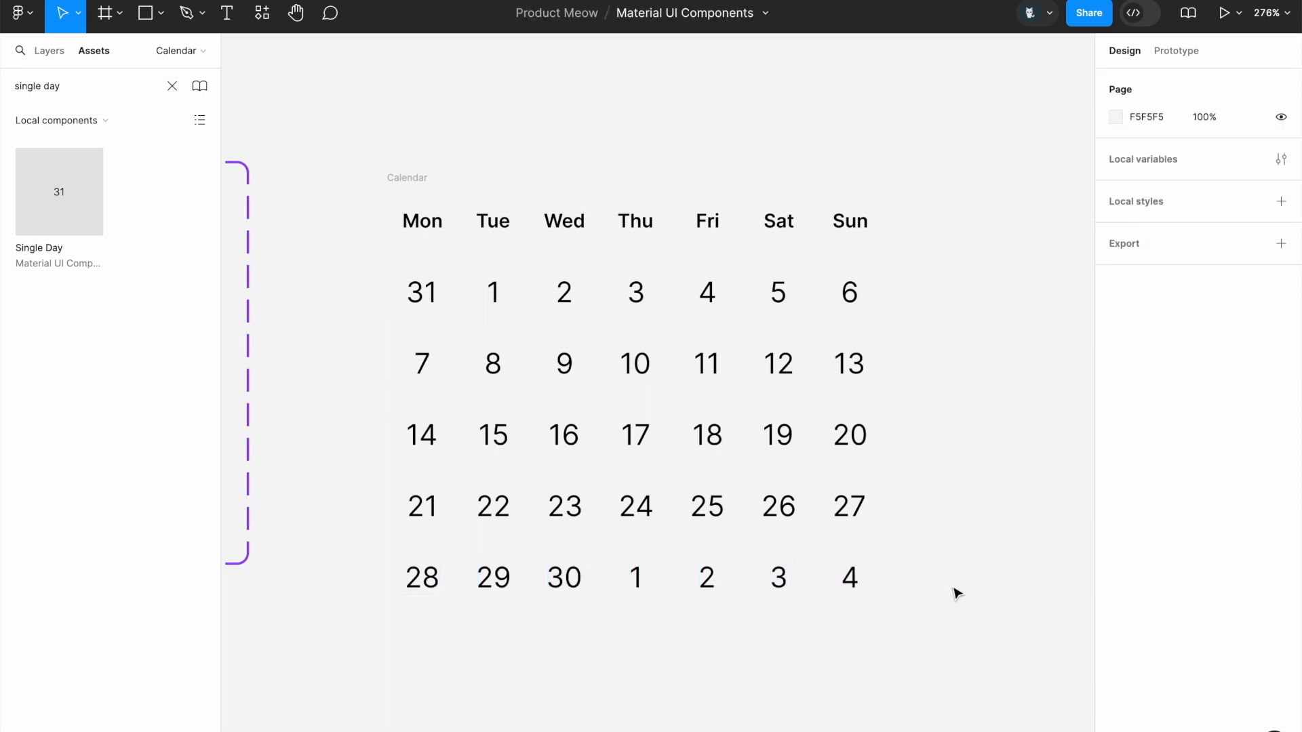
pyautogui.click(406, 176)
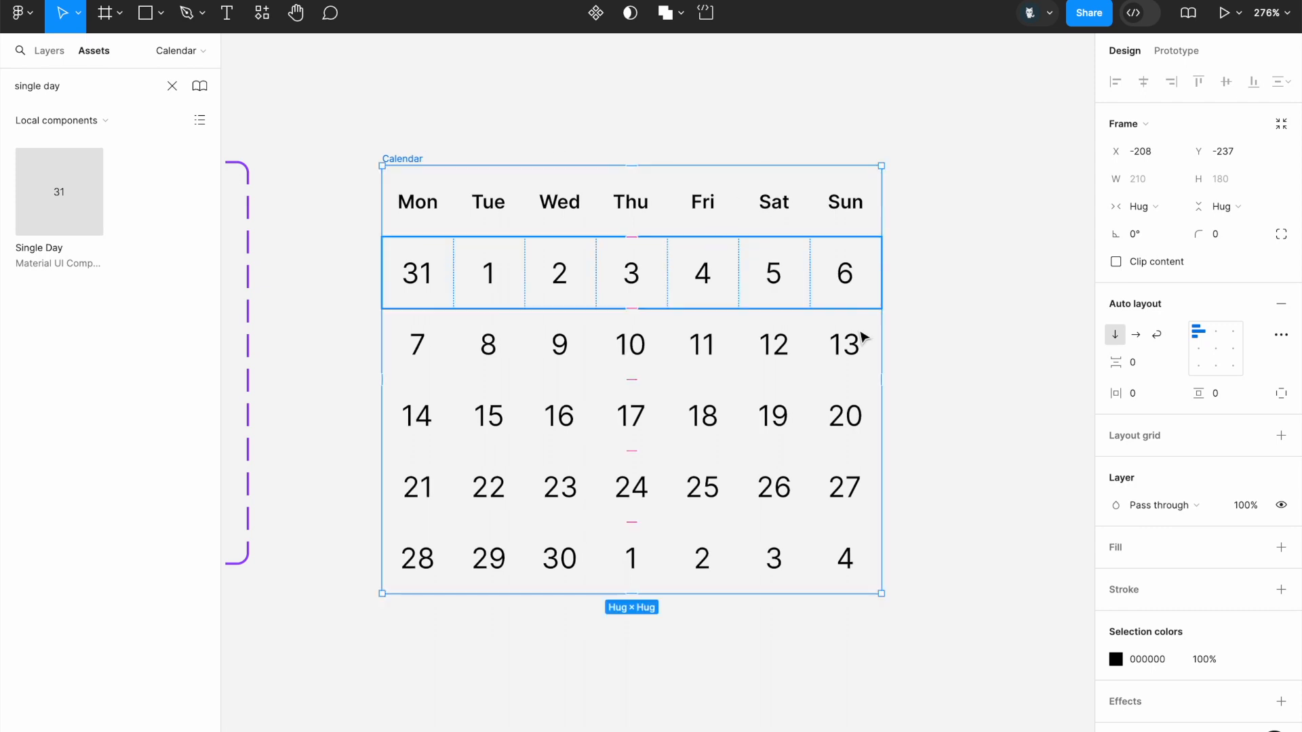
# Step: Add a #FFFFFF fill to the Calendar frame and move to the Prototype settings
pyautogui.click(1281, 546)
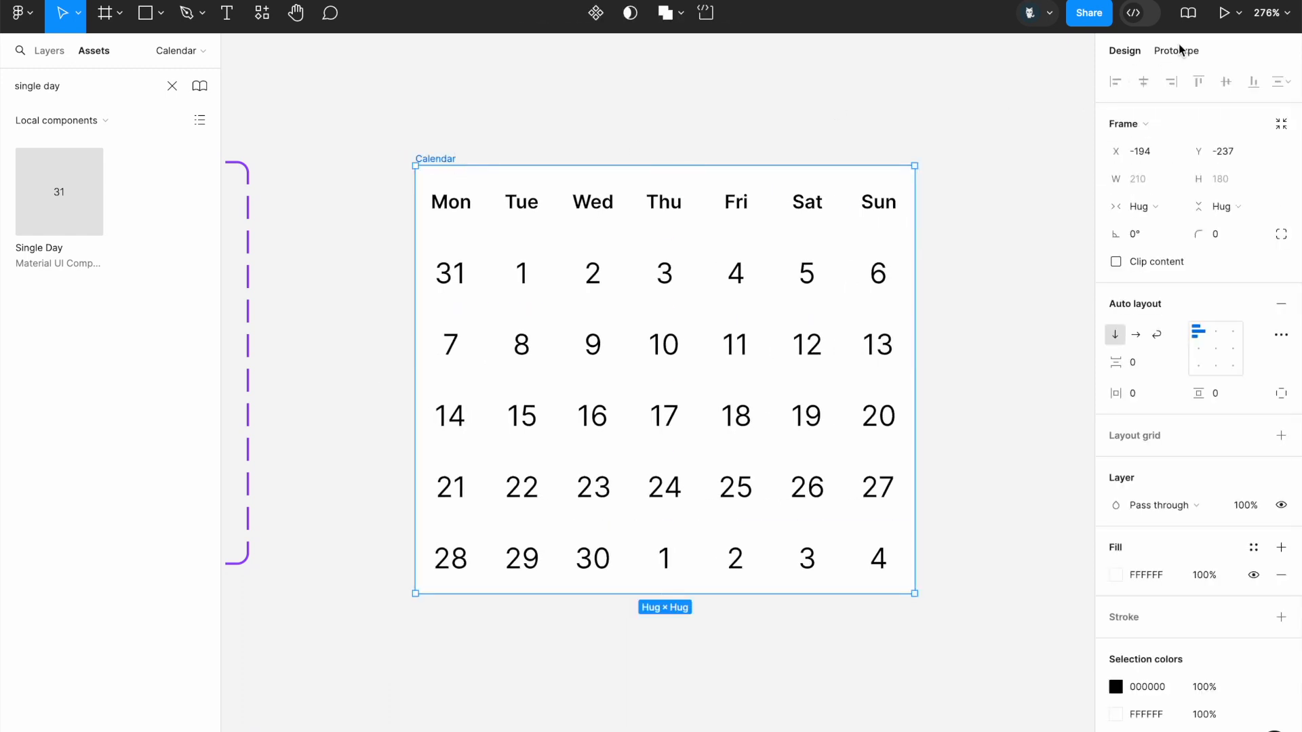
pyautogui.click(1177, 50)
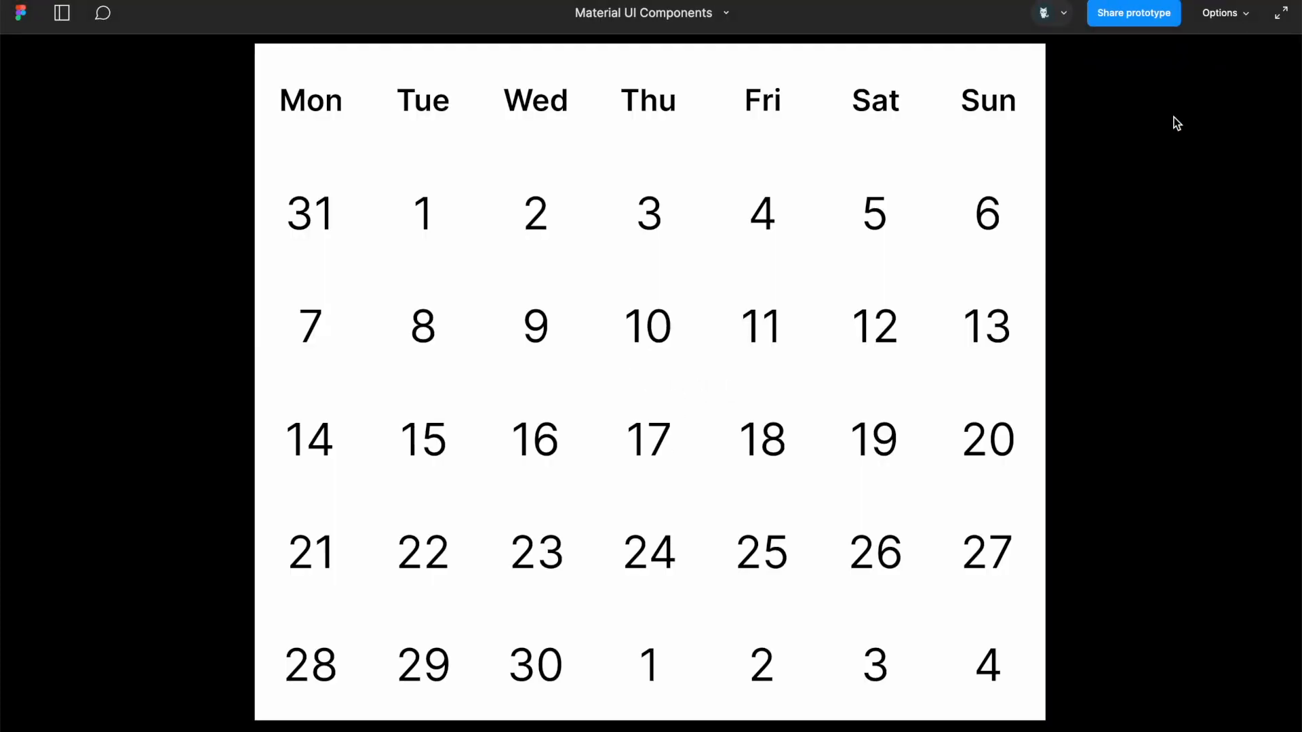
# Step: Present the prototype and select dates 1–7 so they highlight blue
pyautogui.click(536, 213)
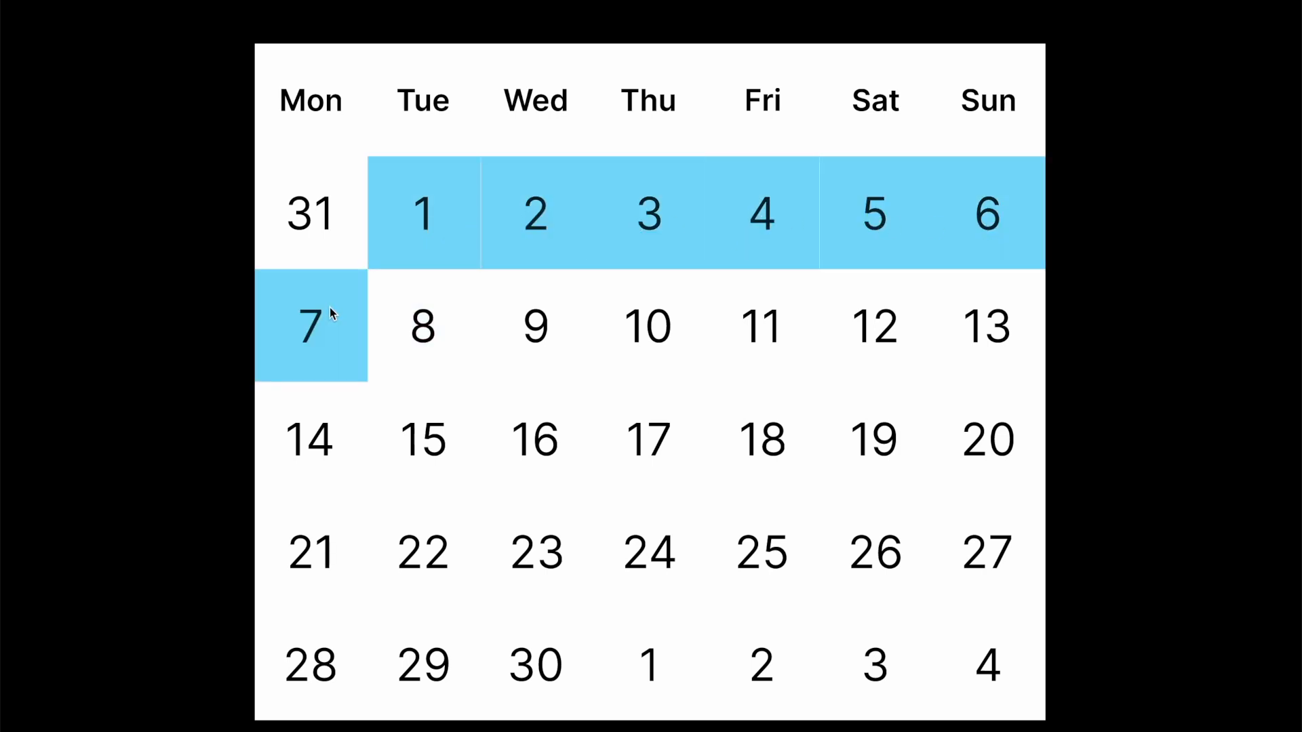
pyautogui.moveTo(1155, 434)
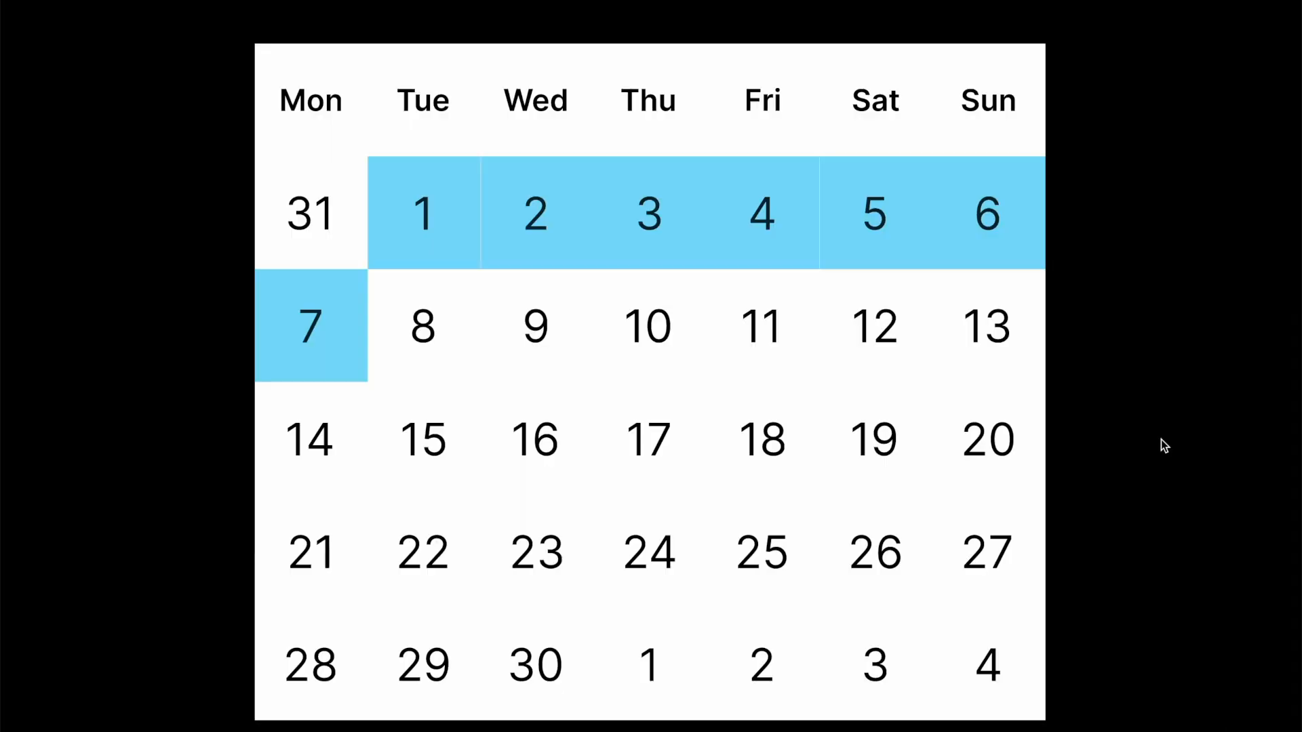
pyautogui.moveTo(532, 239)
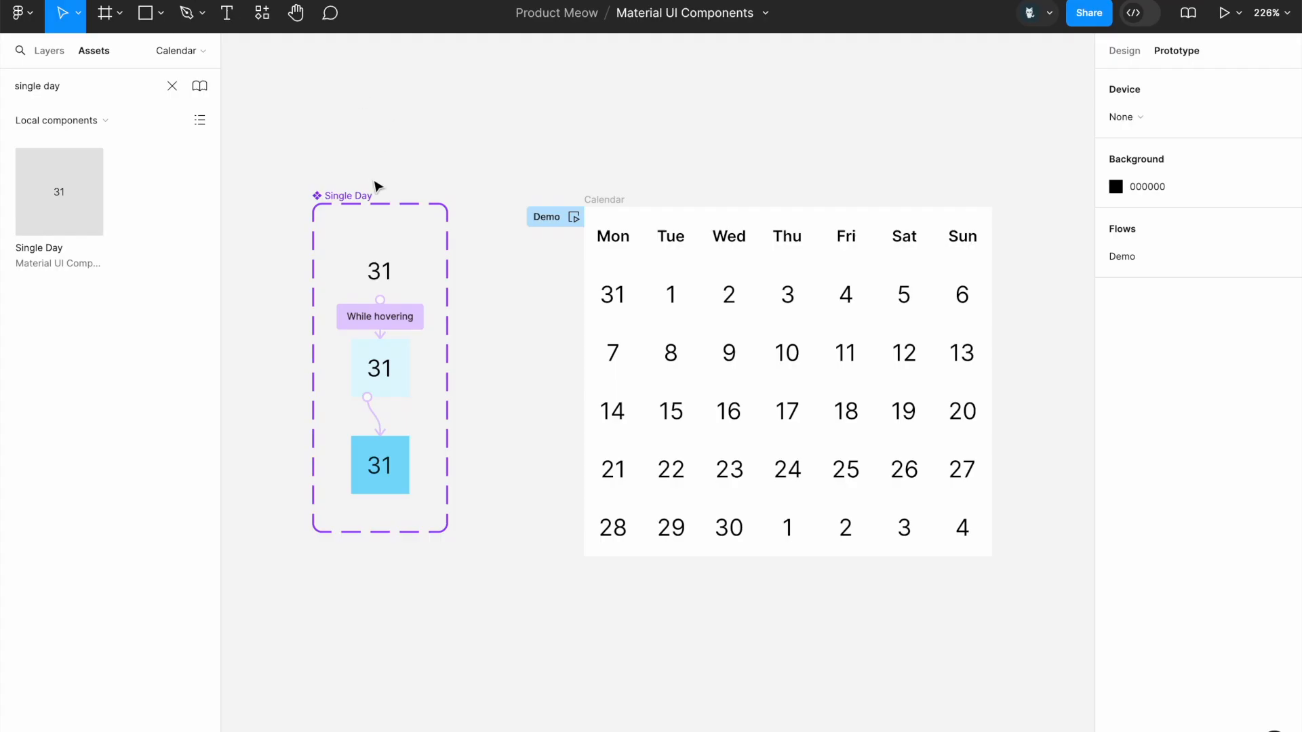
# Step: Give the blue Single Day variant an On click > Change to Default interaction and present again
pyautogui.click(379, 465)
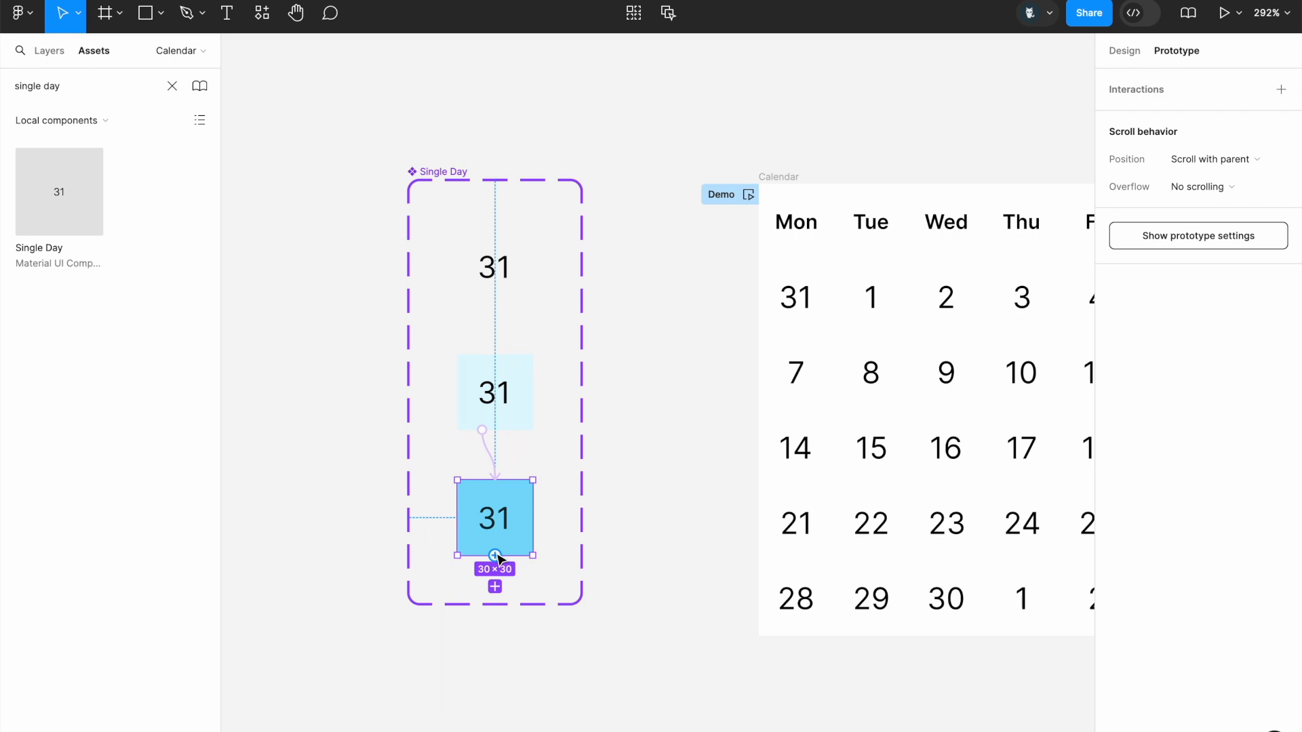
pyautogui.click(494, 267)
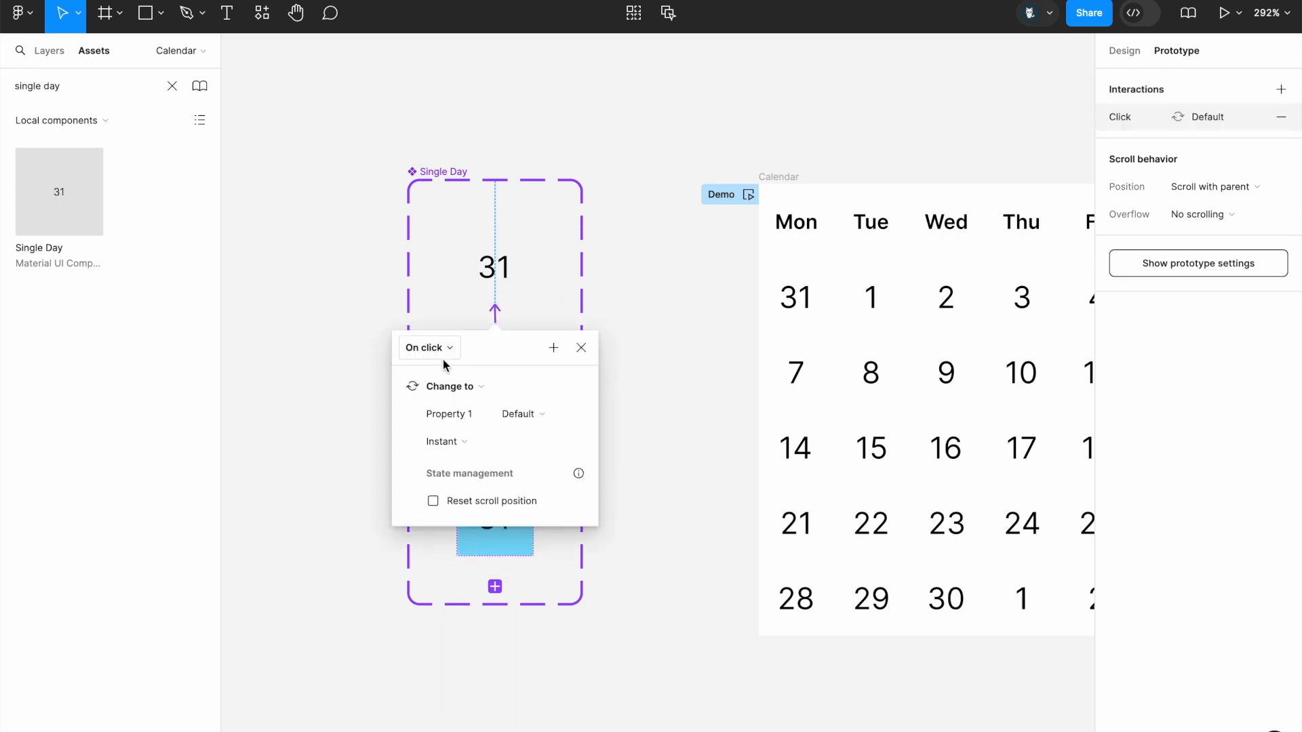
pyautogui.click(1226, 12)
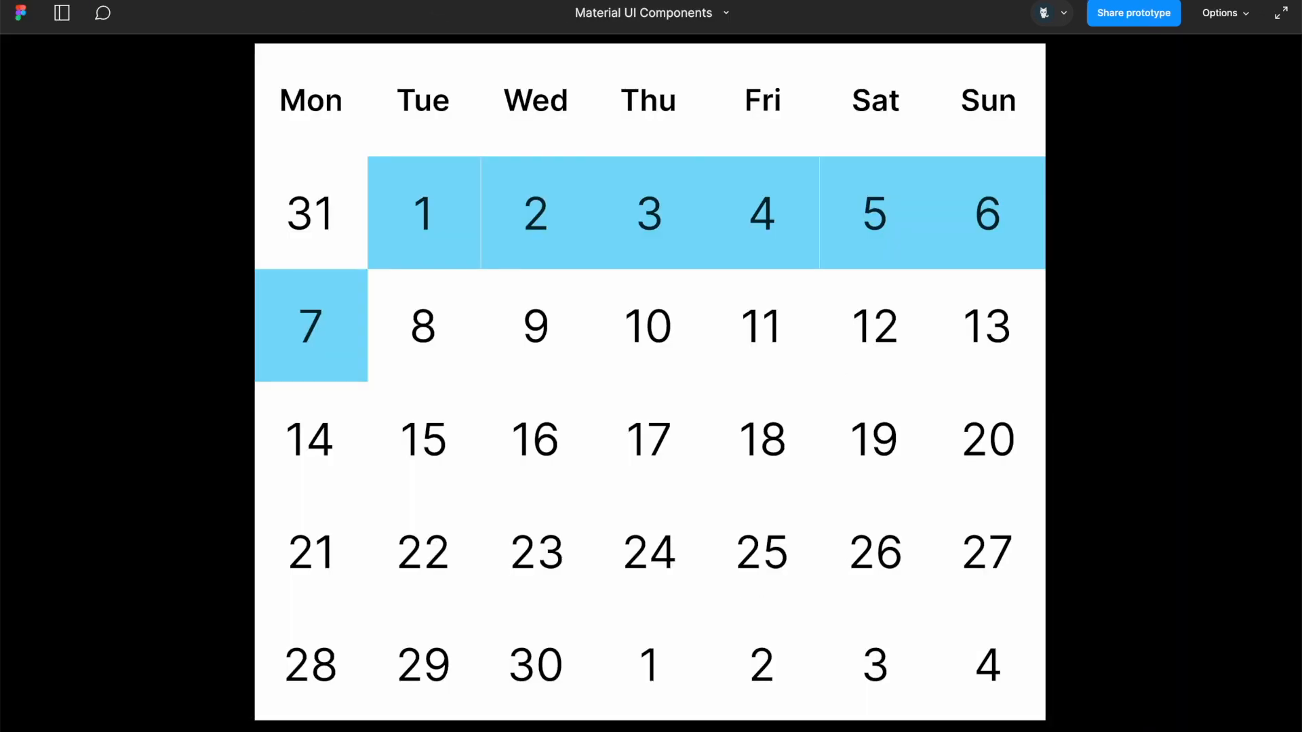